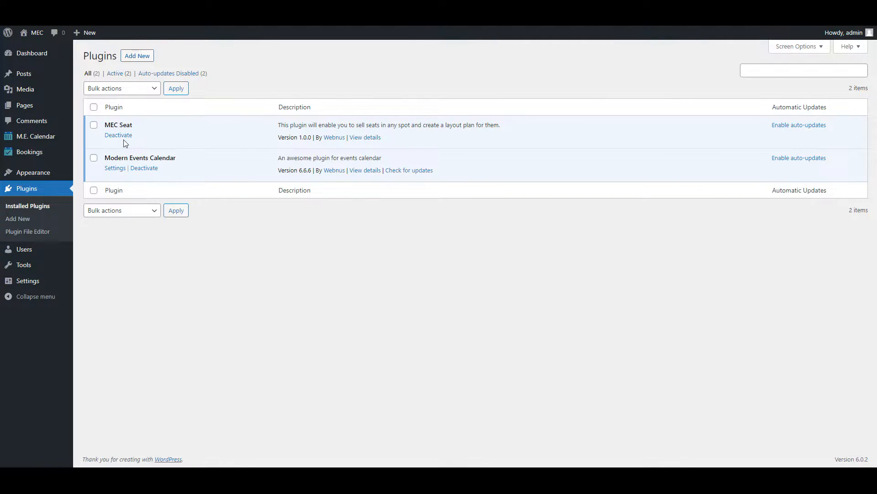
mouse_move(36, 137)
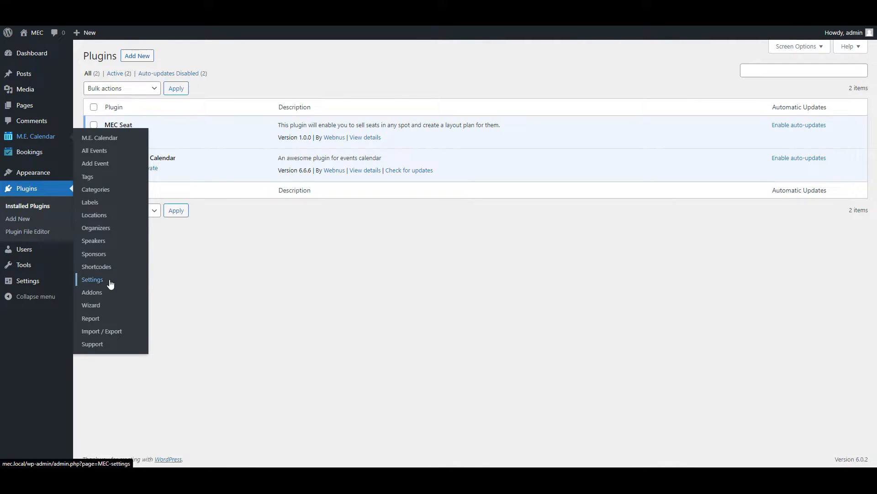
Enable the Seat module in M.E. Calendar settings, save, and reload the page
left_click(92, 280)
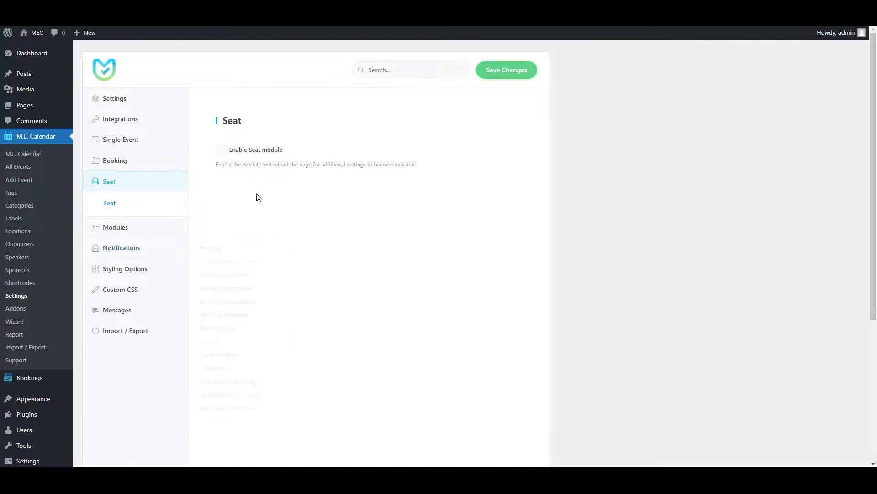
left_click(221, 149)
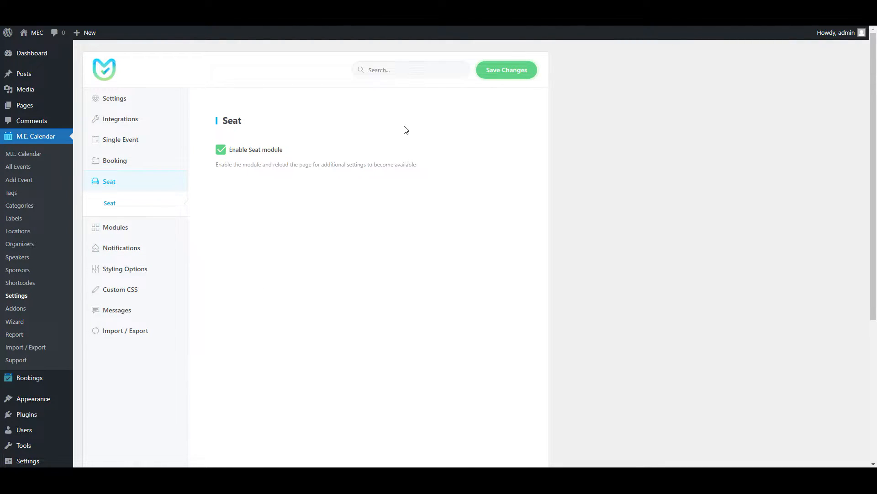
left_click(506, 70)
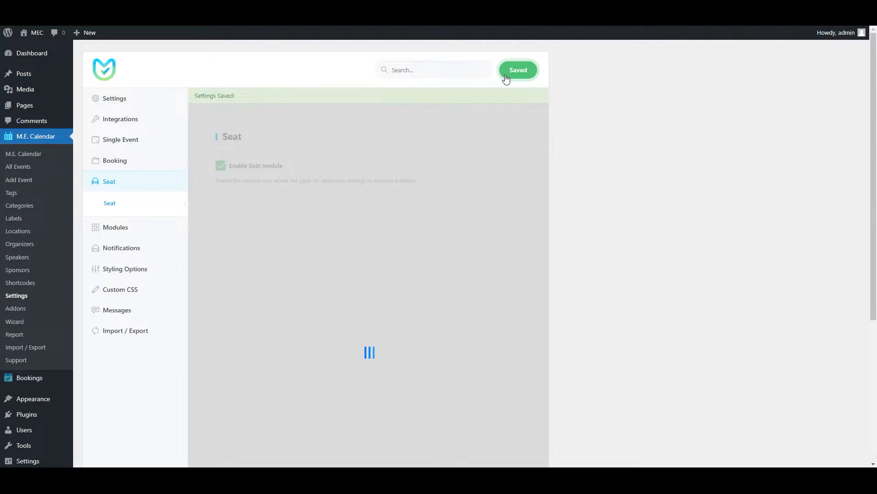
right_click(393, 132)
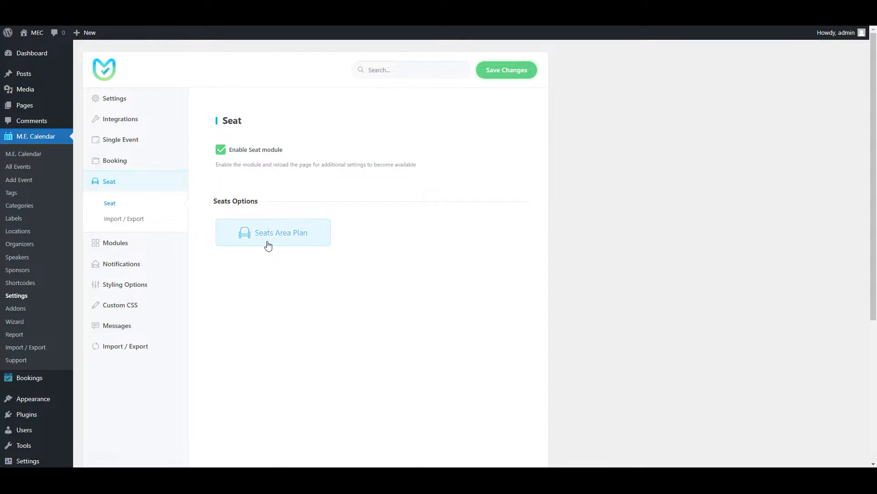
Open Seats Area Plan and enter an area of 3 rows, 20 seats, titled Area1
left_click(273, 232)
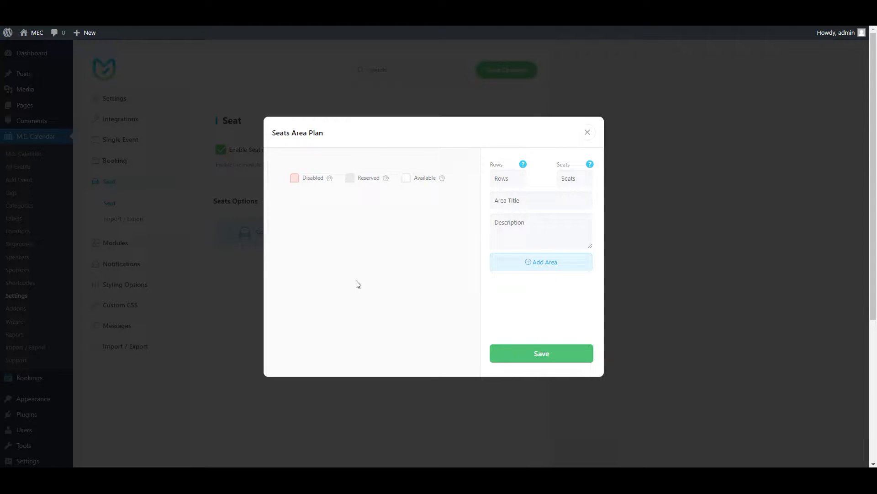
mouse_move(535, 296)
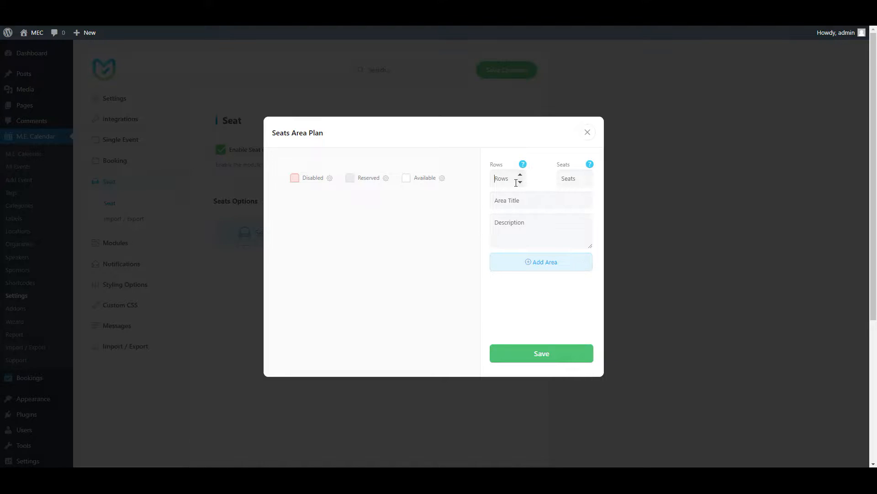
type("3")
left_click(575, 179)
type("20")
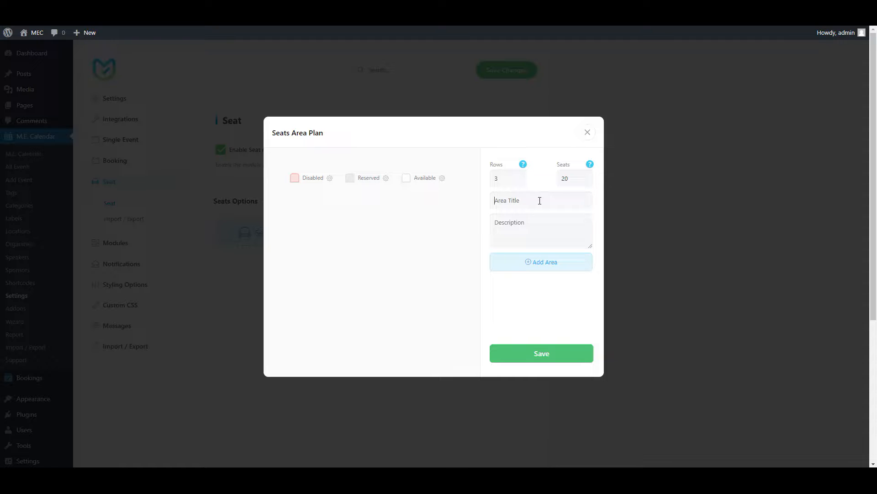
type("Area1")
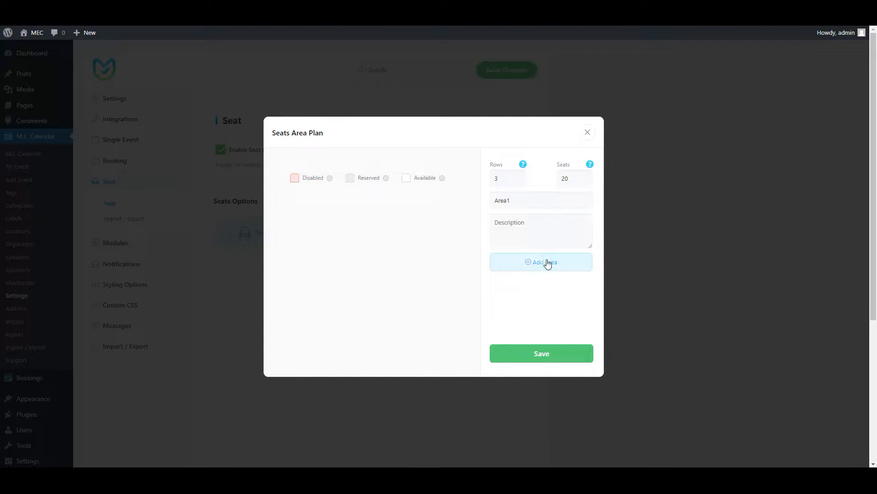
Add Area1, then add Area2 with 2 rows of 20 seats and close the editor
left_click(542, 262)
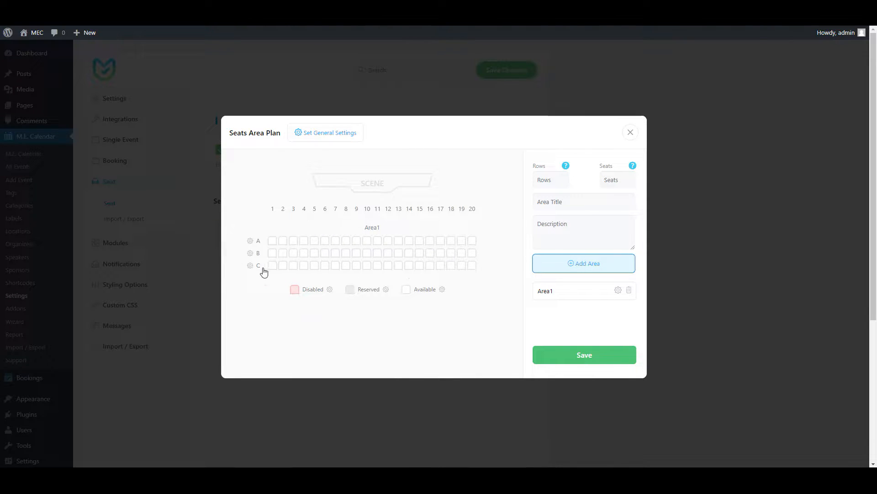
mouse_move(483, 270)
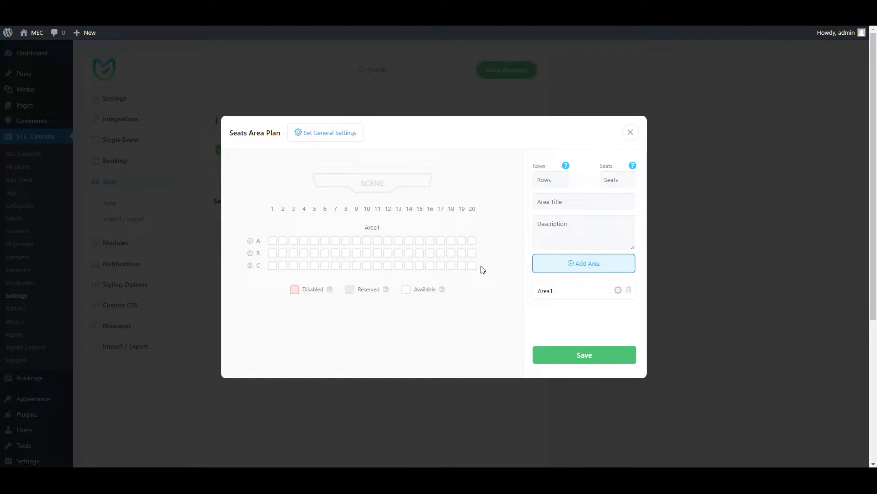
left_click(549, 179)
type("20")
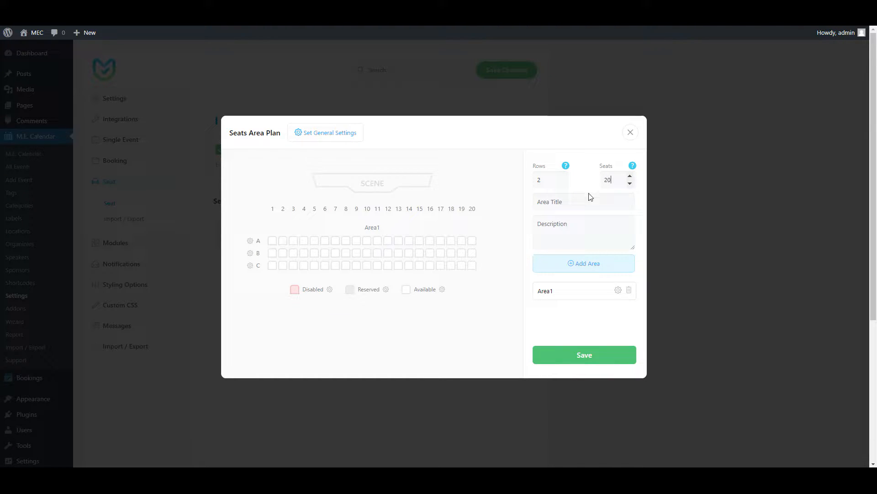
type("Area2")
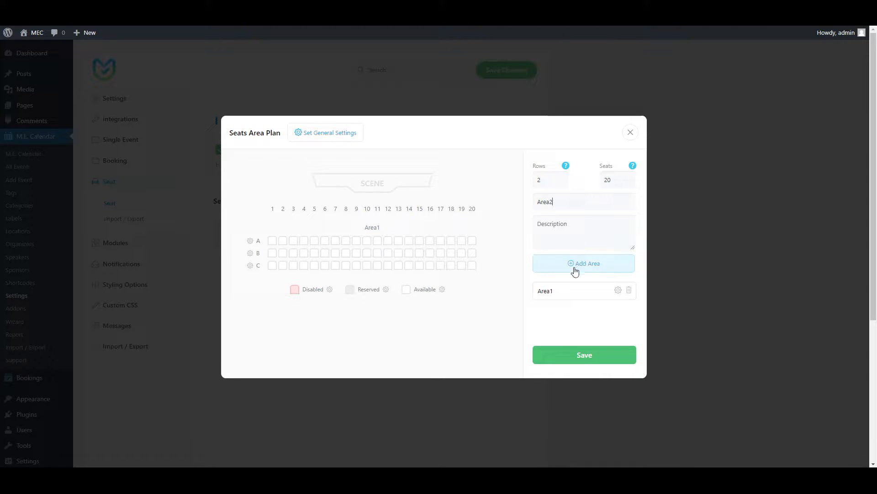
left_click(584, 263)
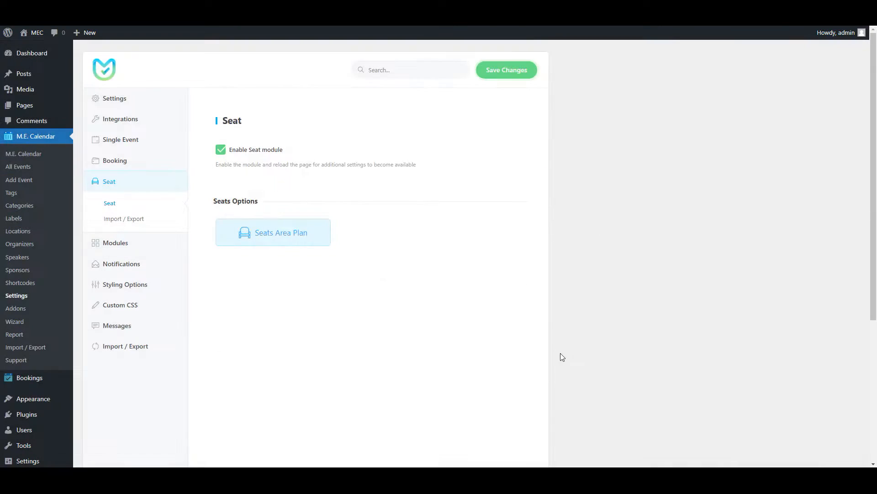
left_click(507, 69)
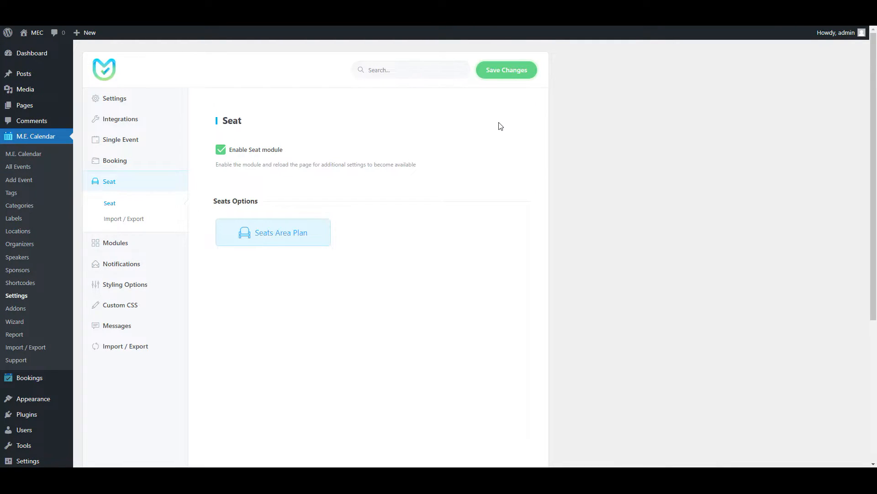
Reopen the seats area plan and hide seats A8–A13 in Area1
left_click(273, 232)
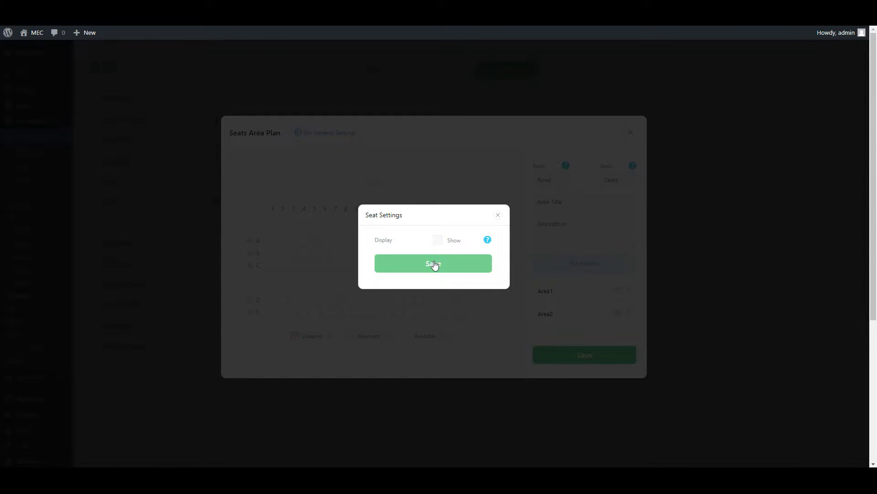
left_click(433, 263)
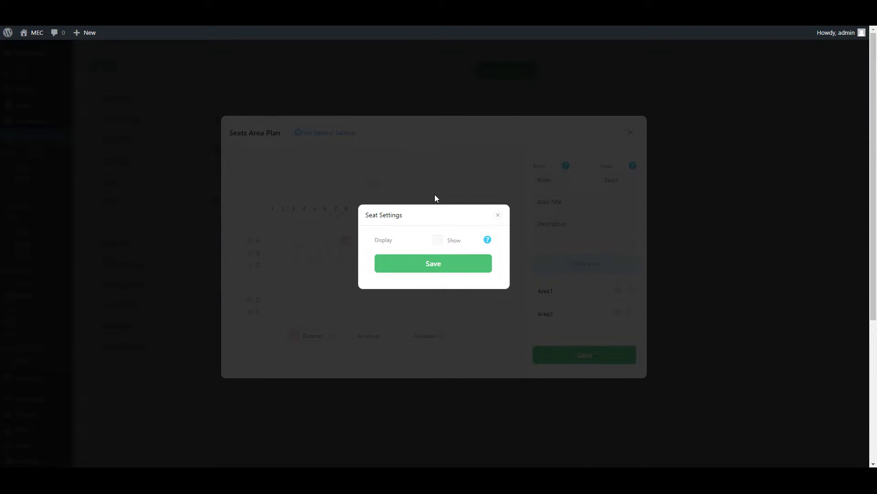
left_click(438, 240)
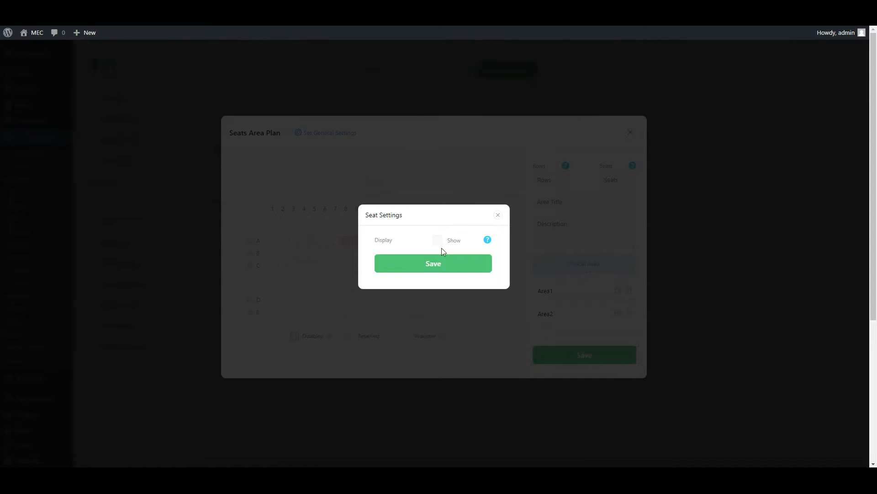
left_click(437, 240)
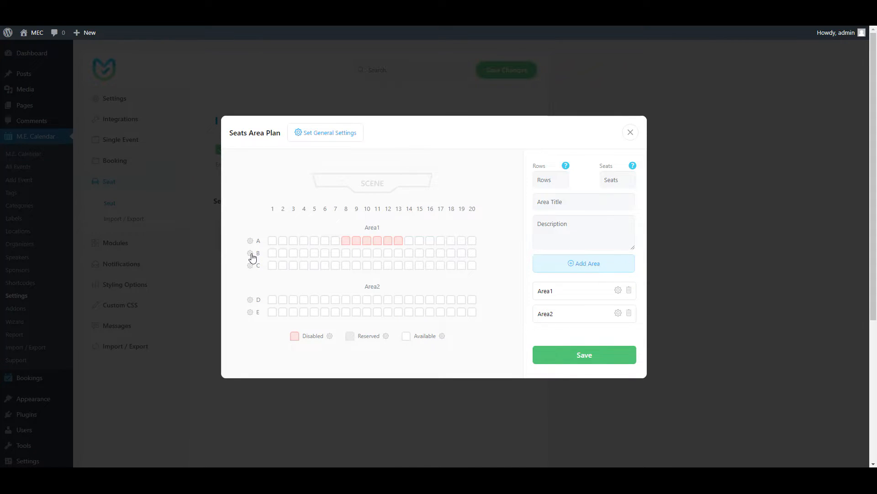
Hide all of row B in Area1, then show the row again
left_click(250, 254)
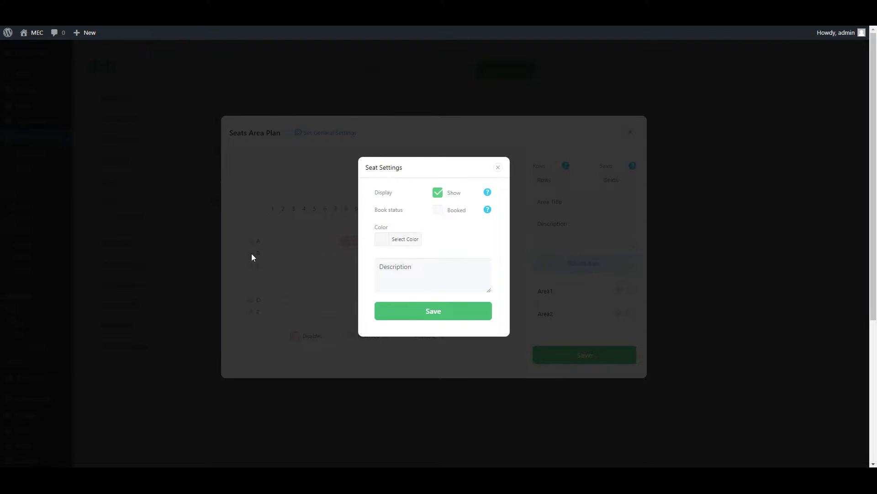
mouse_move(256, 257)
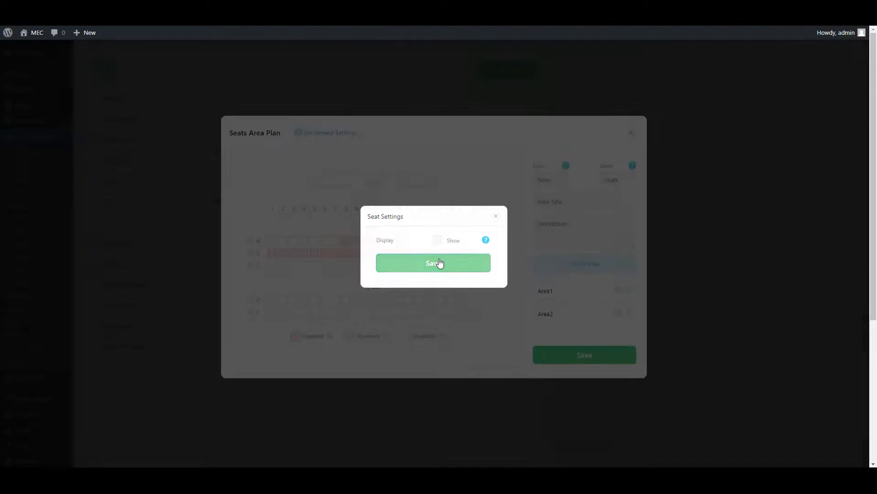
left_click(434, 262)
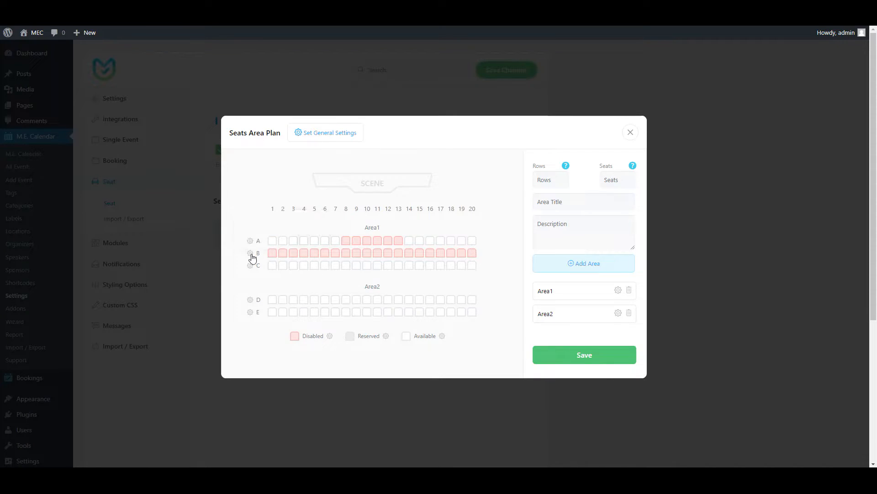
left_click(250, 253)
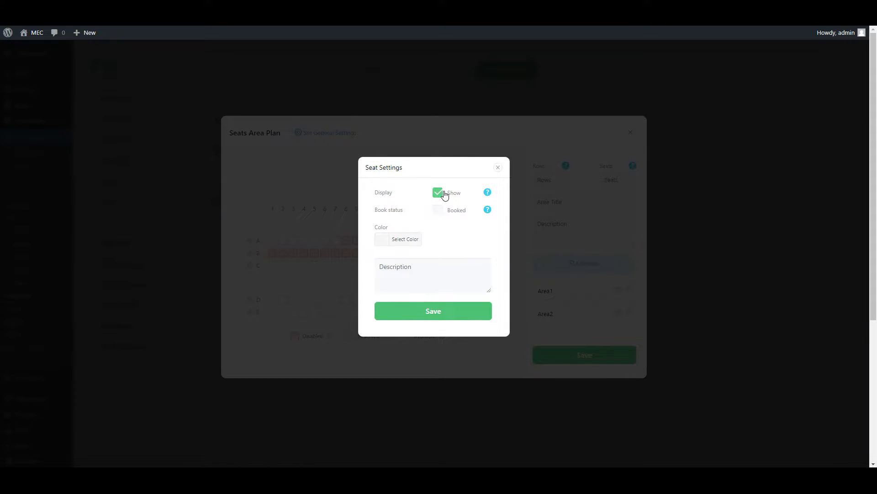
left_click(437, 192)
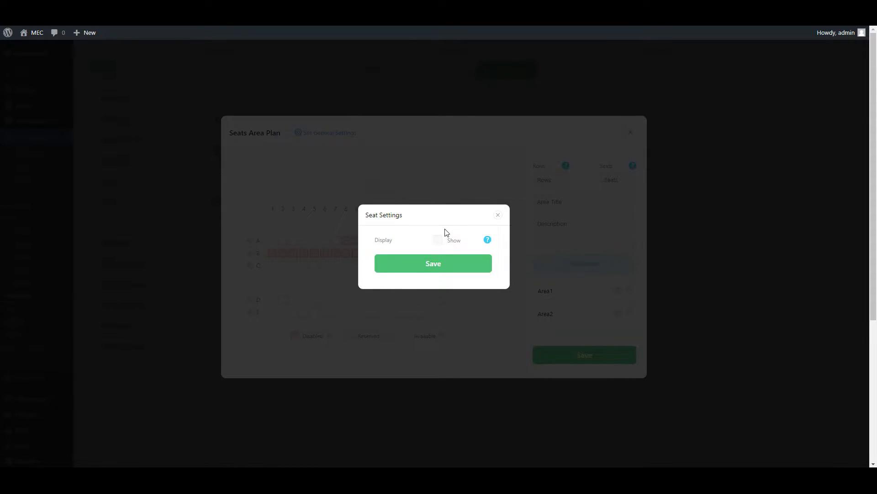
left_click(437, 240)
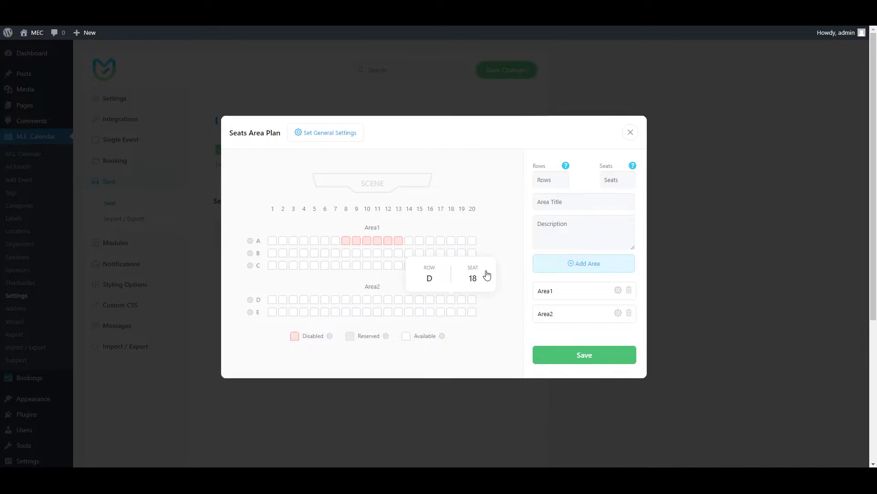
mouse_move(320, 256)
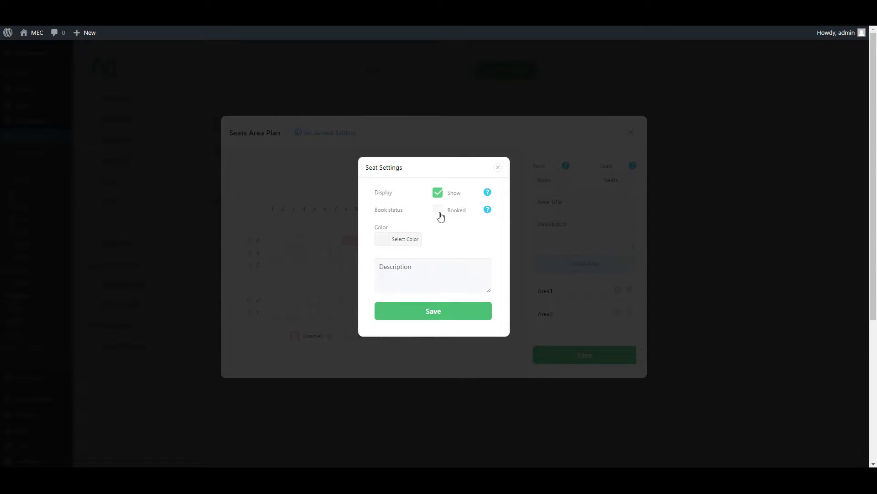
Set seats B5–B7 in Area1 to booked status and save them
left_click(438, 210)
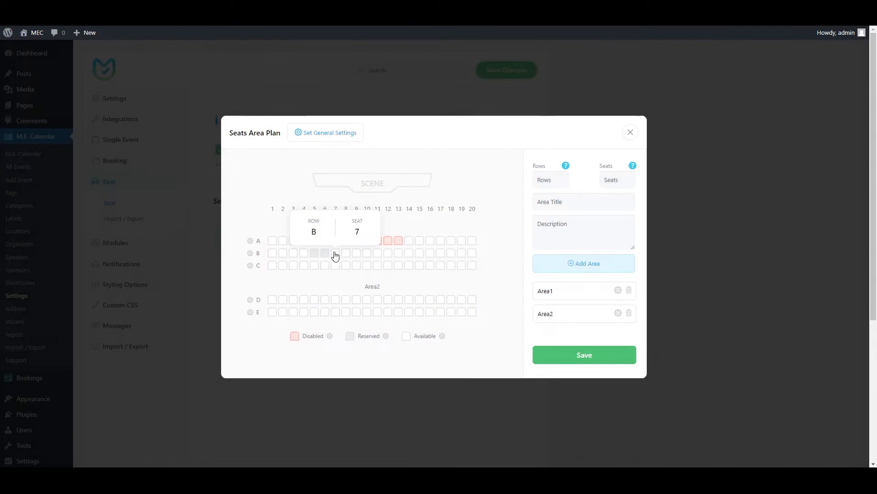
left_click(325, 253)
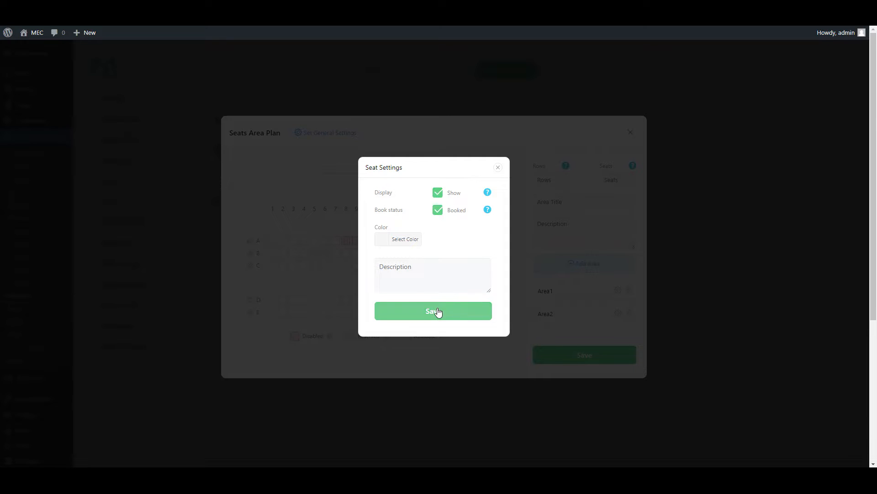
left_click(433, 311)
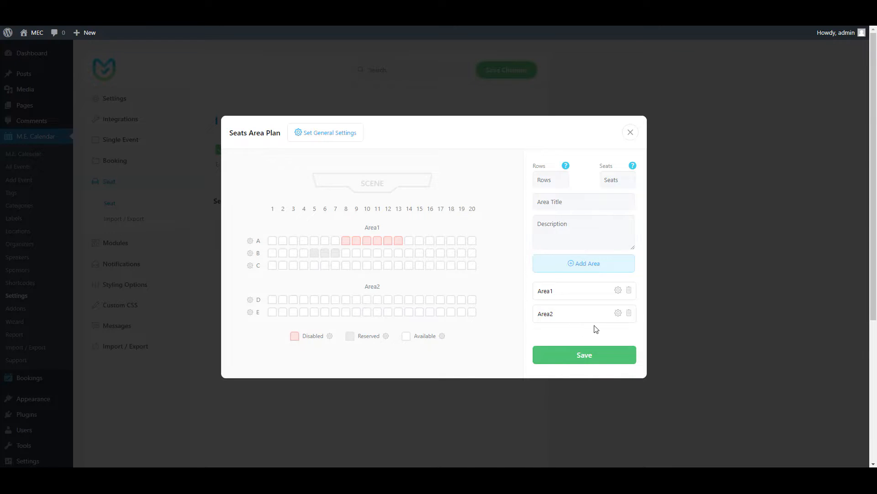
mouse_move(587, 332)
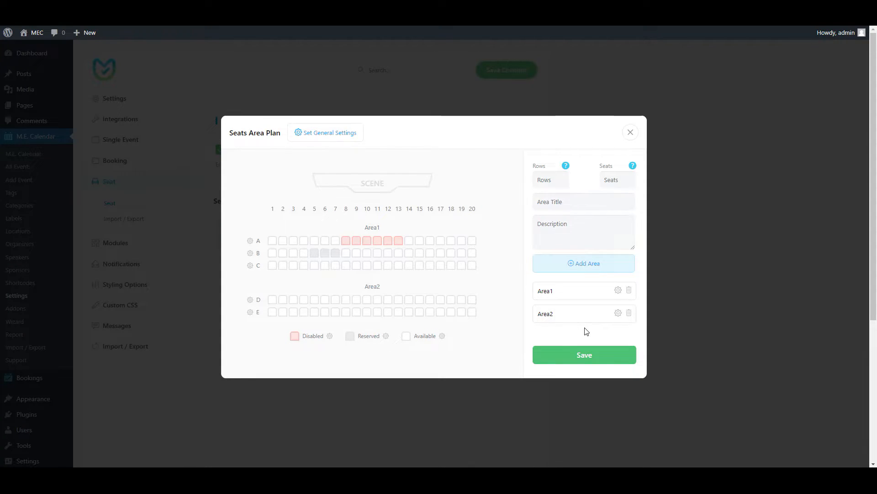
mouse_move(618, 290)
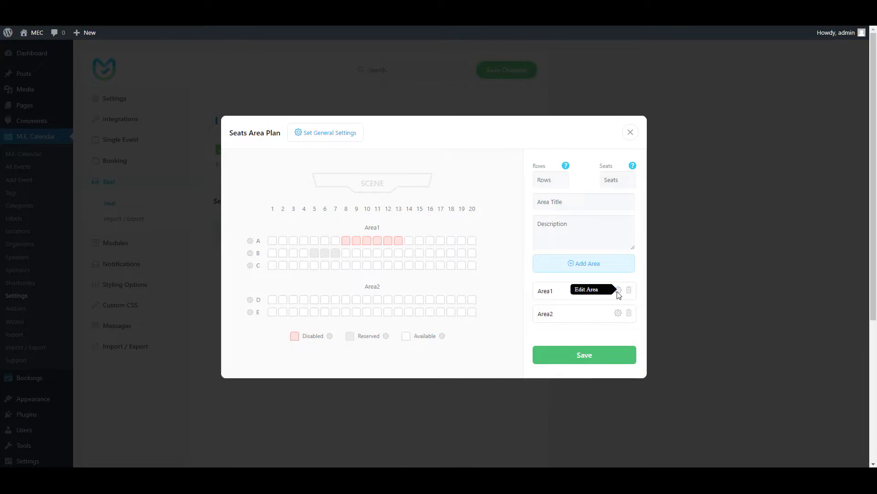
Change Area1 from 3 to 4 rows and save the seat plan
left_click(619, 290)
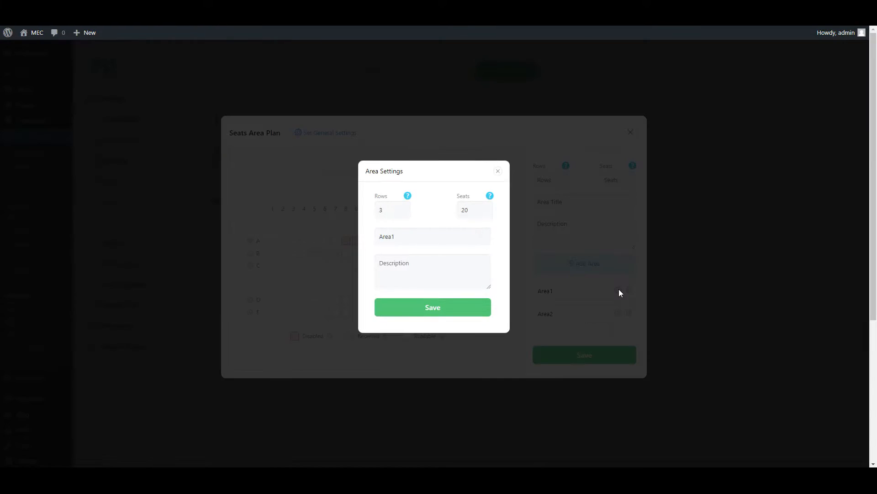
left_click(392, 210)
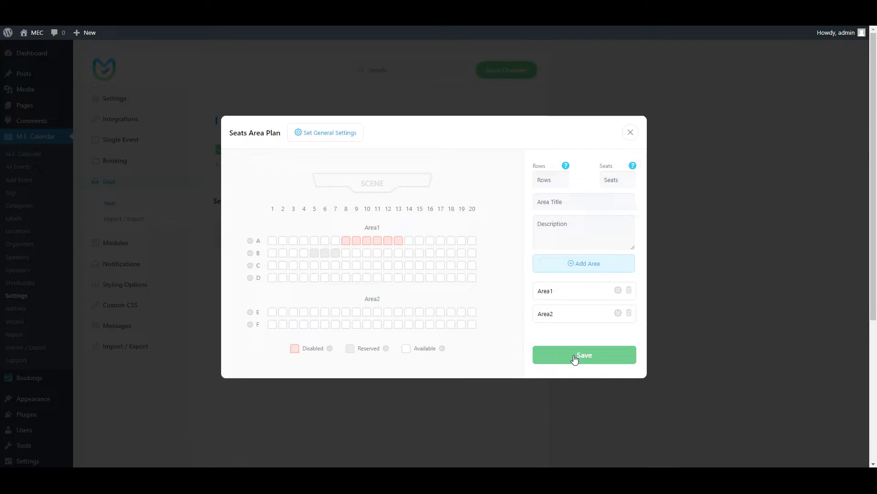
left_click(585, 355)
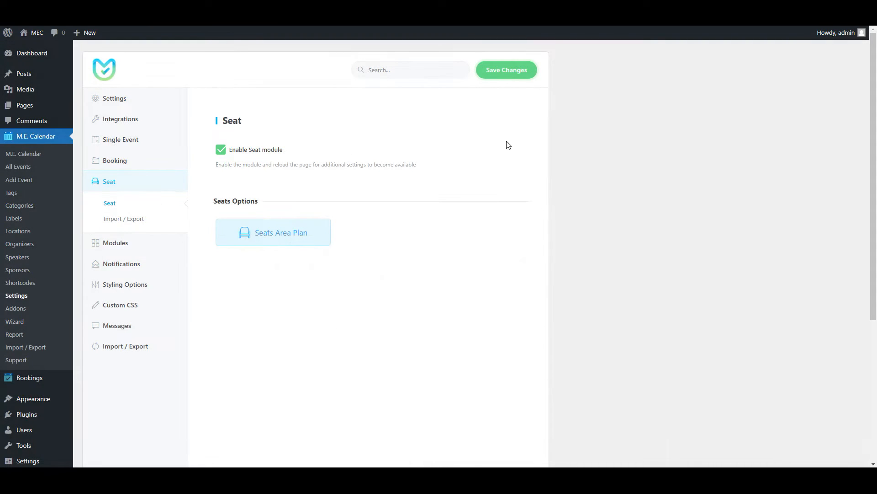
Save the Seat settings changes and go to M.E. Calendar > All Events
left_click(506, 70)
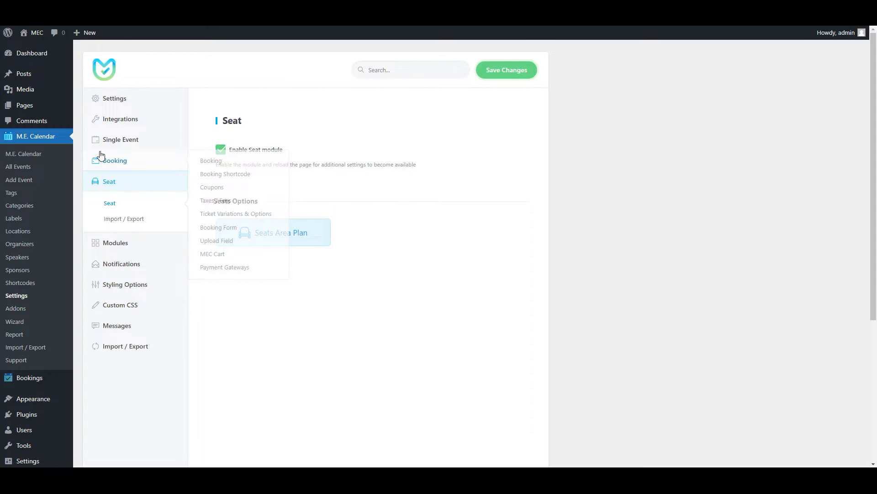
left_click(19, 166)
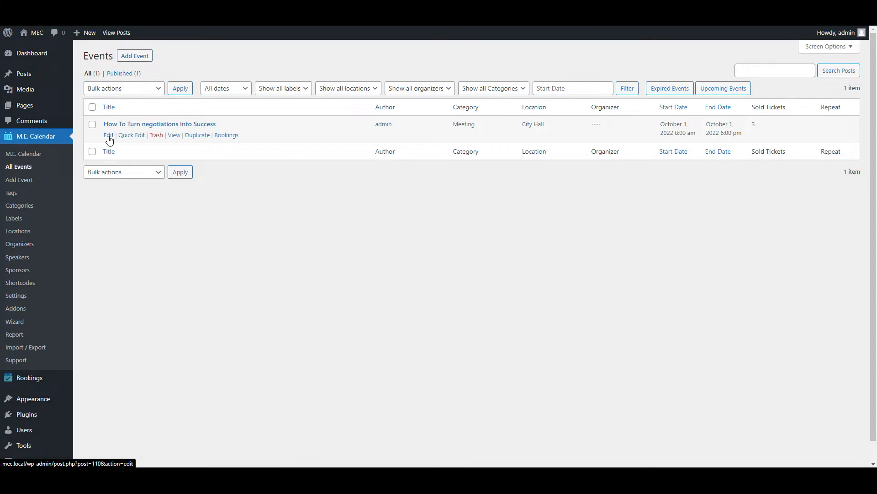
Edit 'How To Turn negotiations Into Success' and scroll to its Seat Options box
left_click(108, 135)
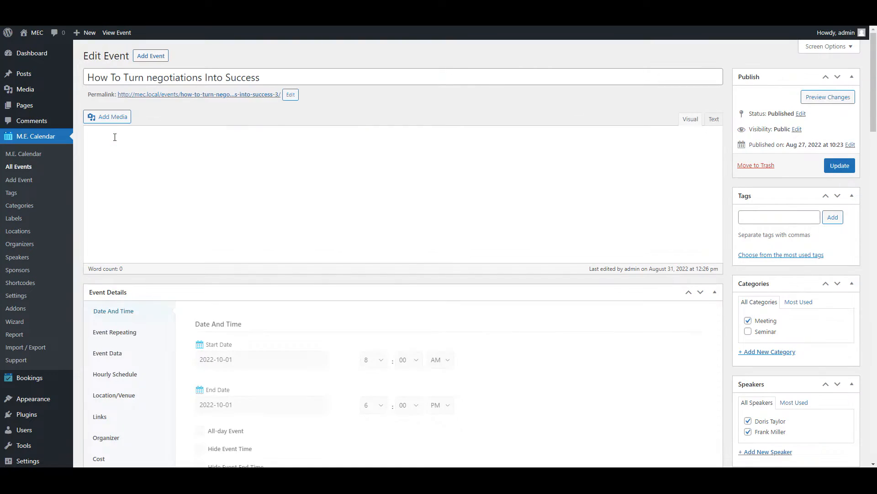
scroll("down", 3)
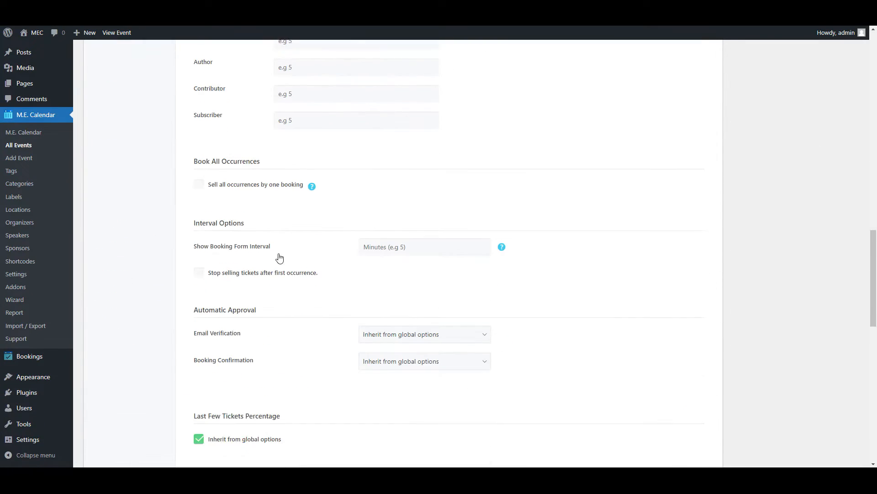
scroll("down", 3)
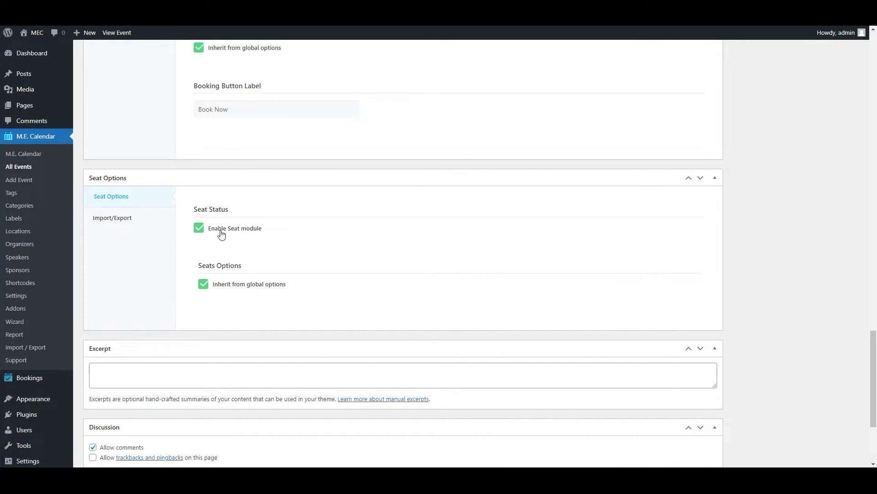
mouse_move(246, 233)
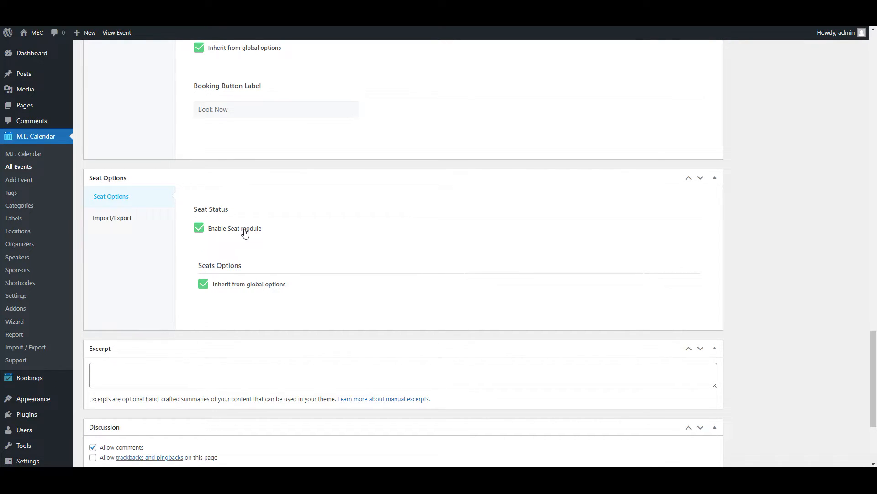
Untick 'Inherit from global options' and check the event's empty seat area plan
double_click(251, 228)
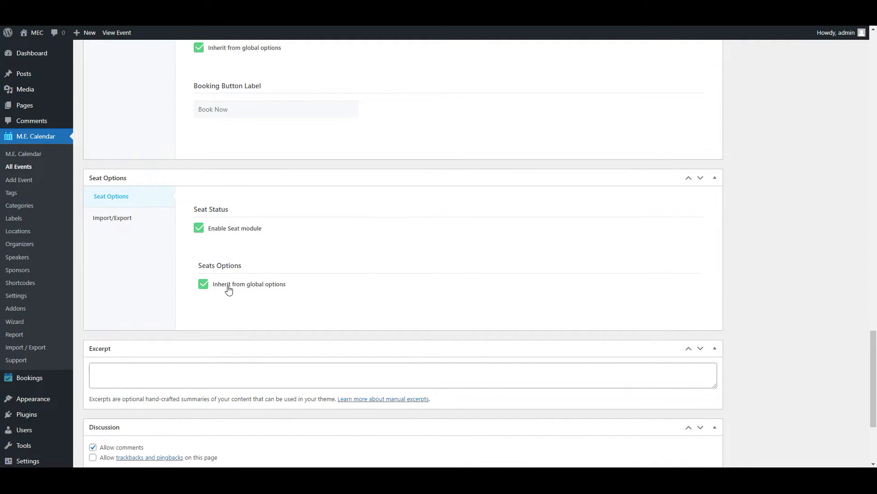
mouse_move(284, 292)
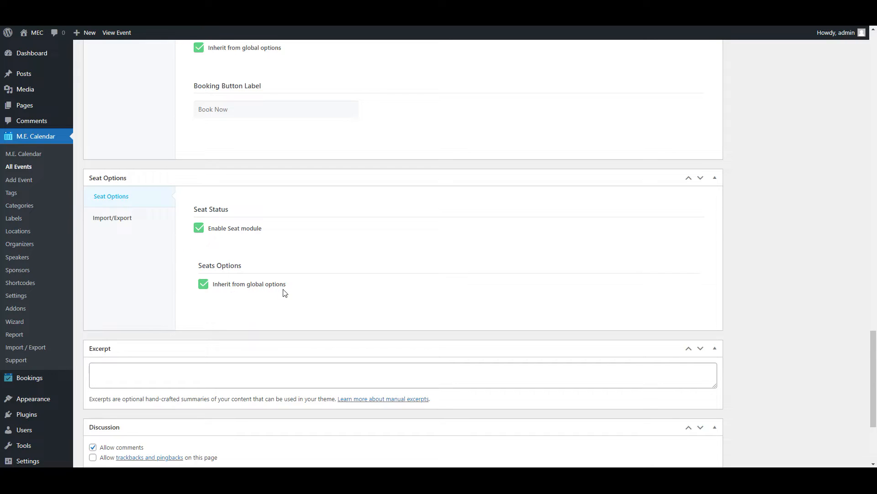
mouse_move(269, 295)
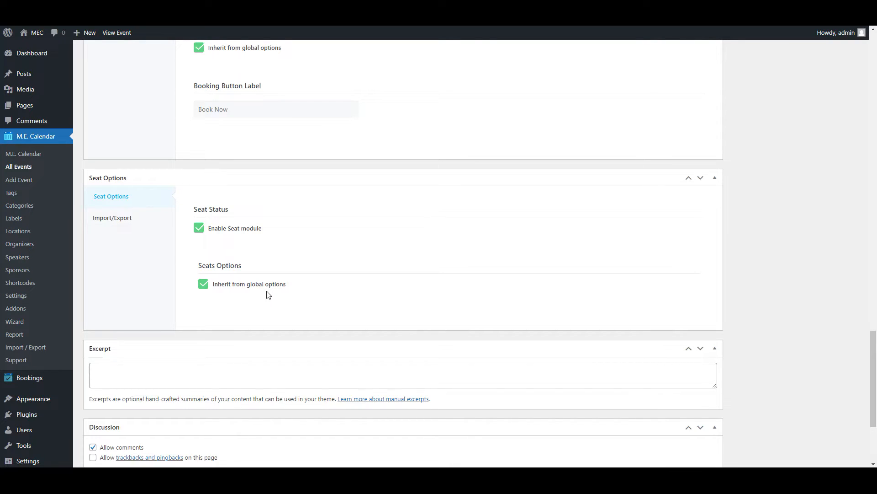
mouse_move(265, 290)
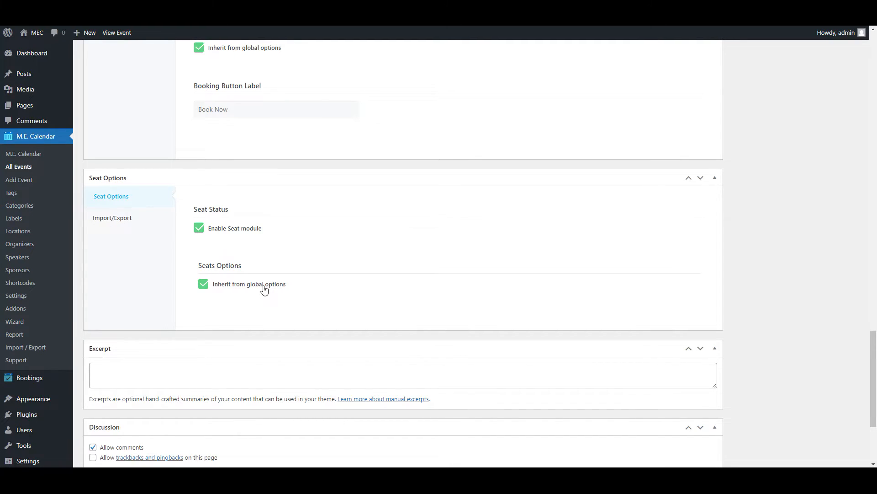
left_click(203, 284)
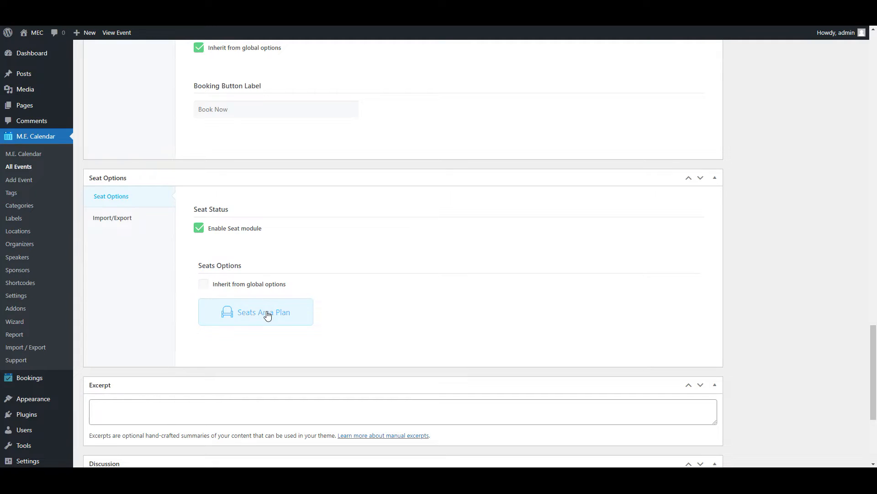
left_click(264, 311)
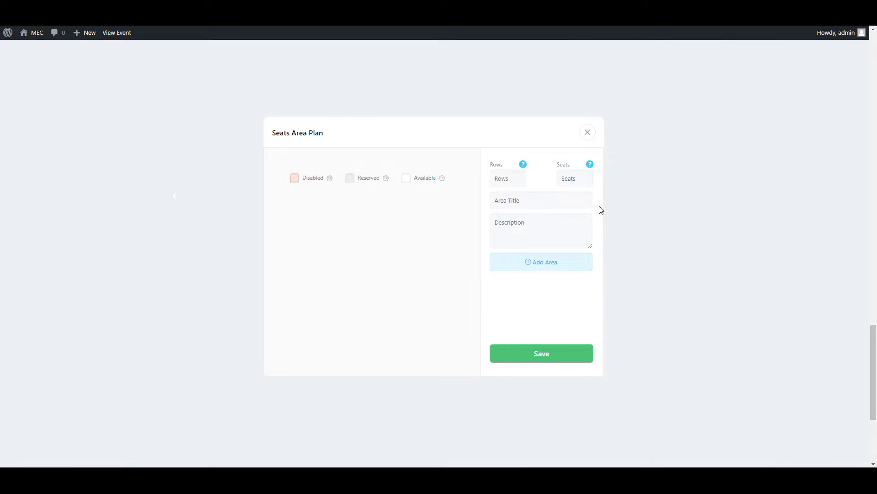
left_click(588, 132)
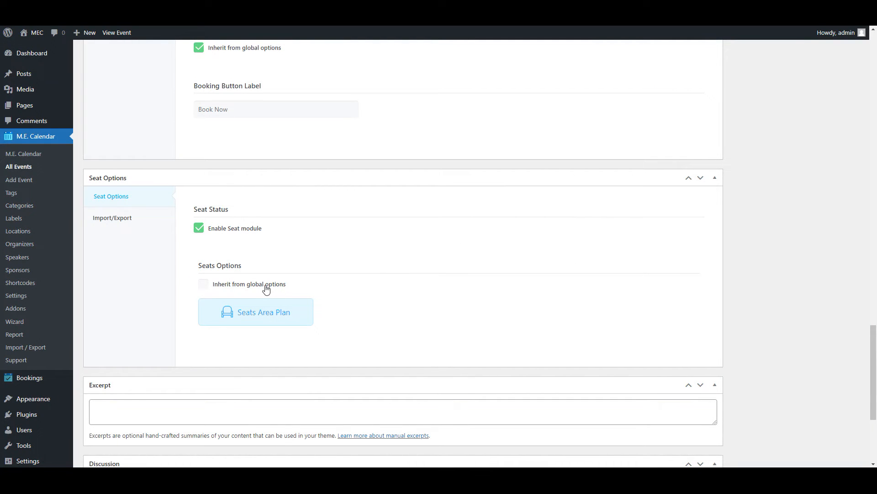
left_click(202, 283)
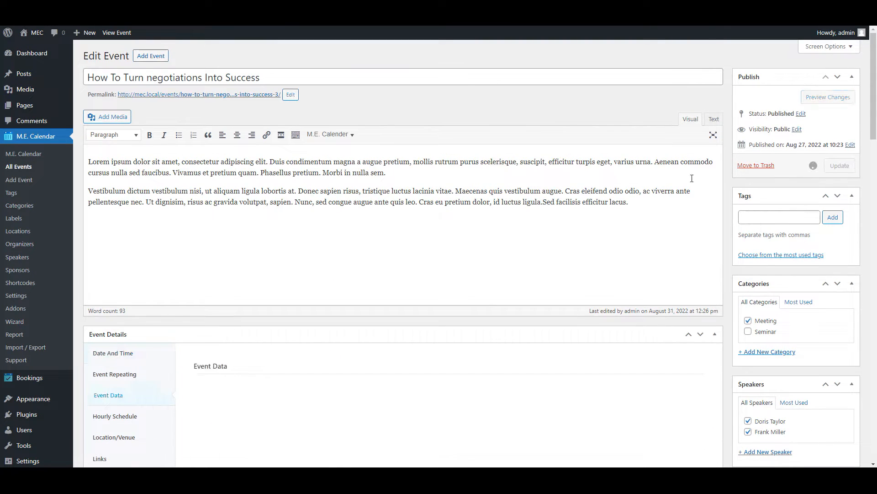
View the event's public page showing Special and Executive tickets, 97 available each
left_click(840, 165)
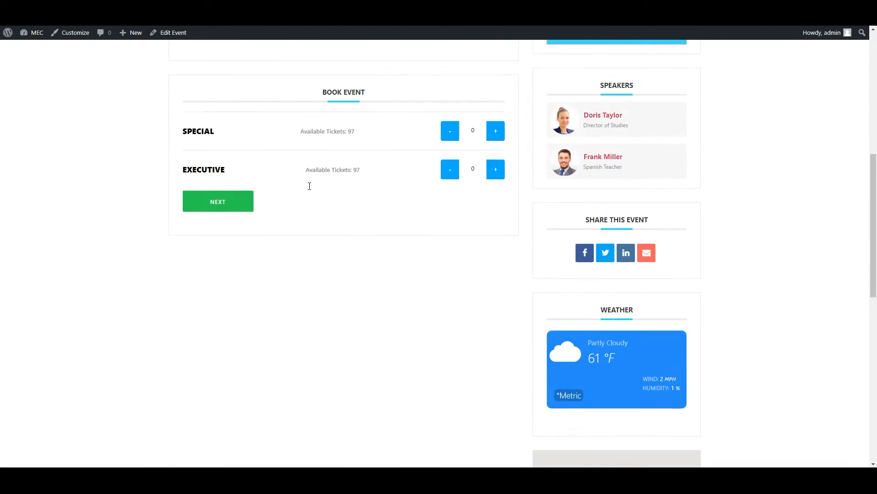
left_click(496, 130)
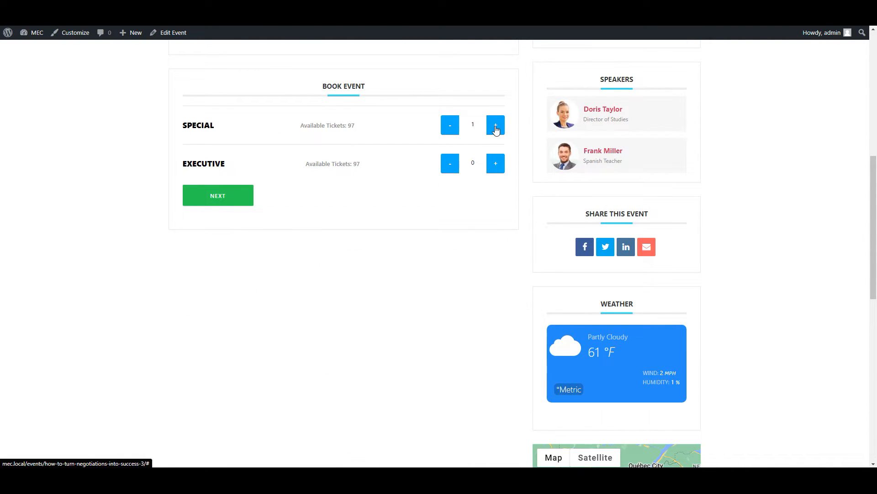
left_click(217, 195)
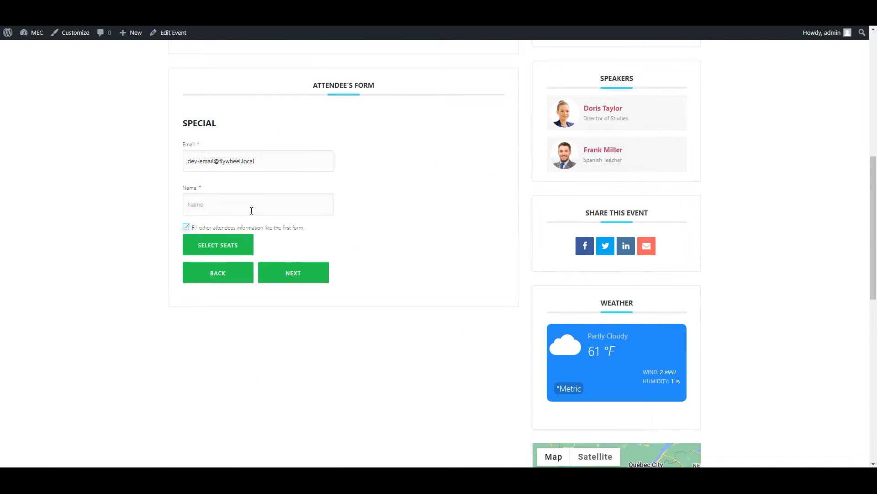
type("john ryan")
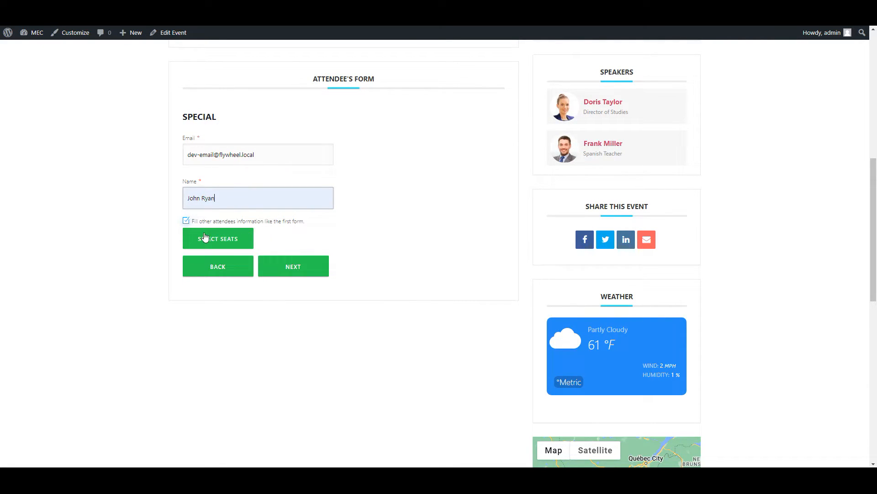
mouse_move(207, 248)
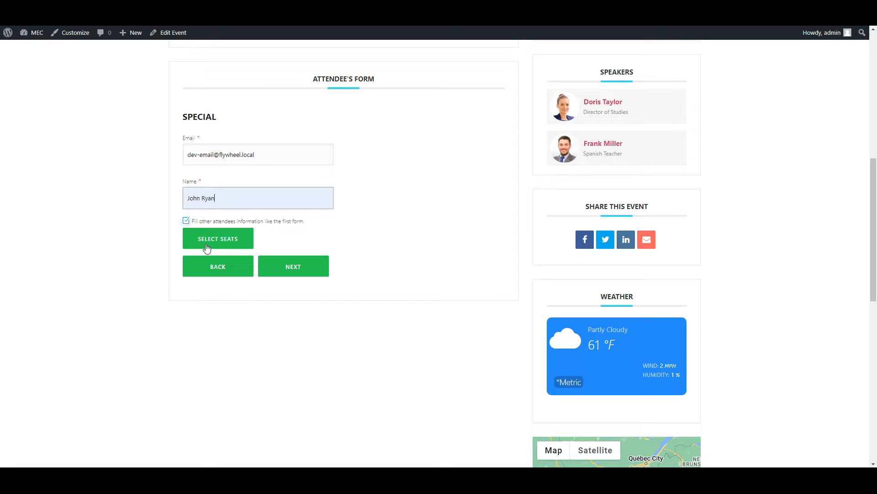
left_click(217, 238)
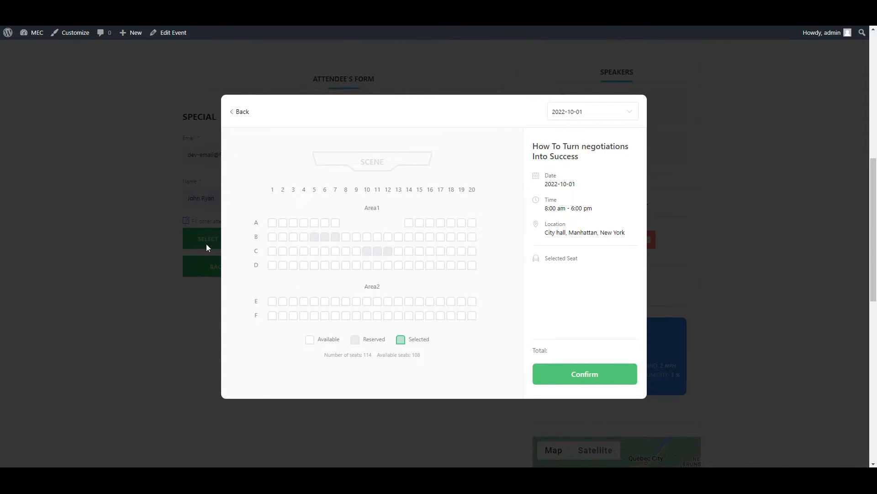
mouse_move(346, 228)
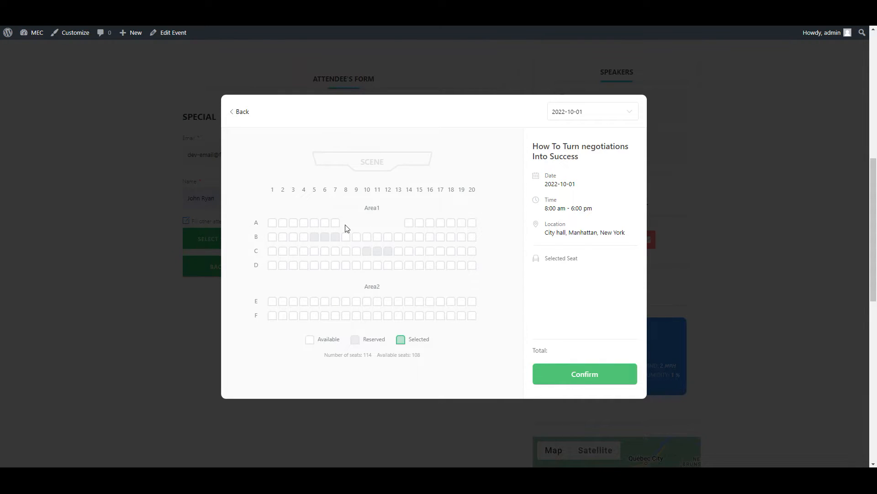
mouse_move(355, 227)
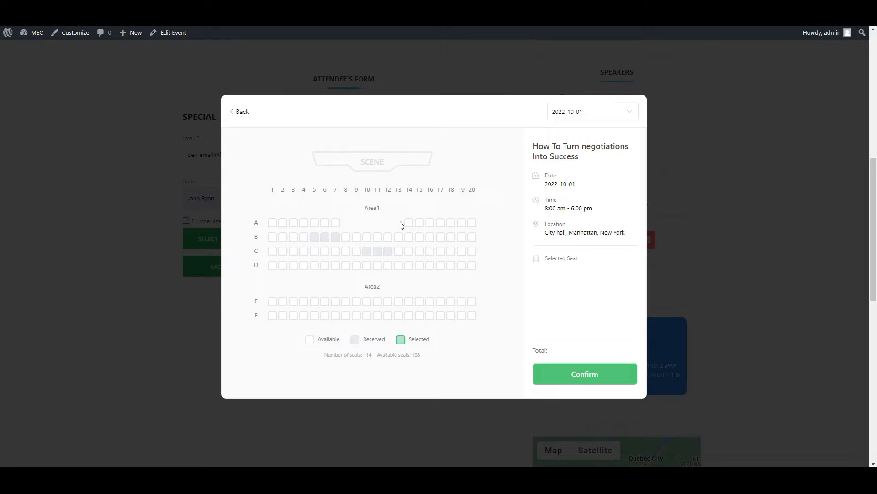
mouse_move(367, 228)
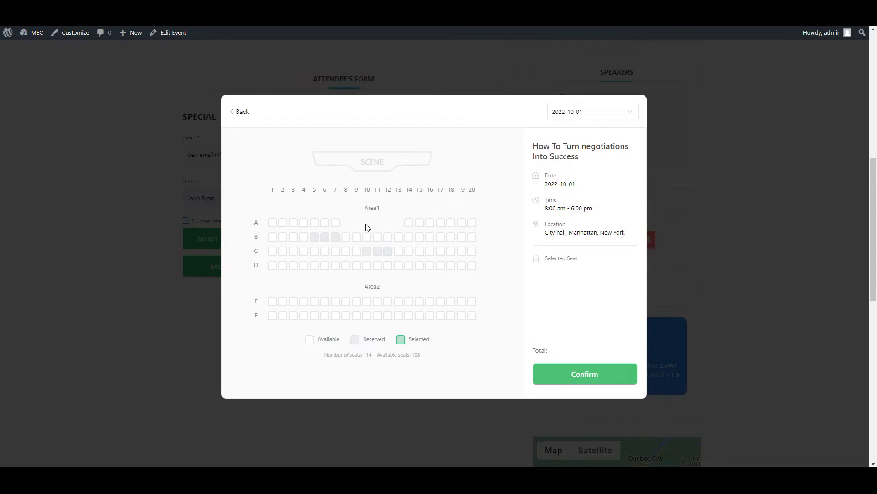
mouse_move(335, 237)
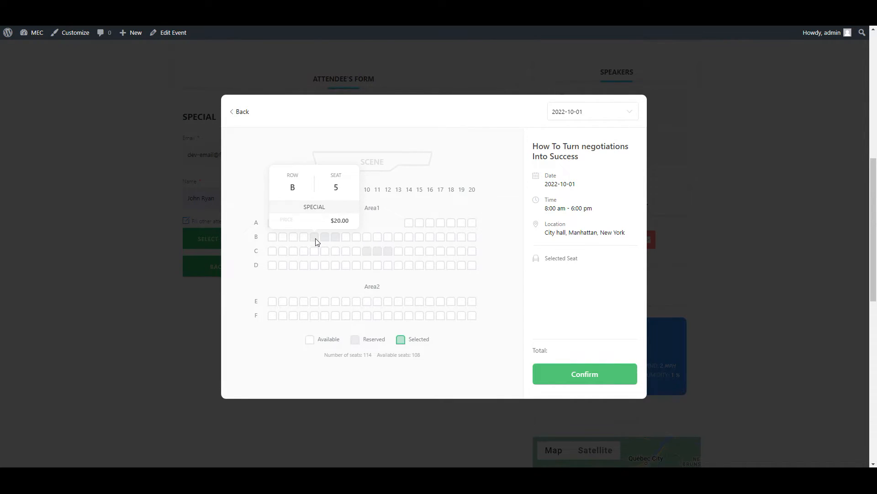
mouse_move(387, 255)
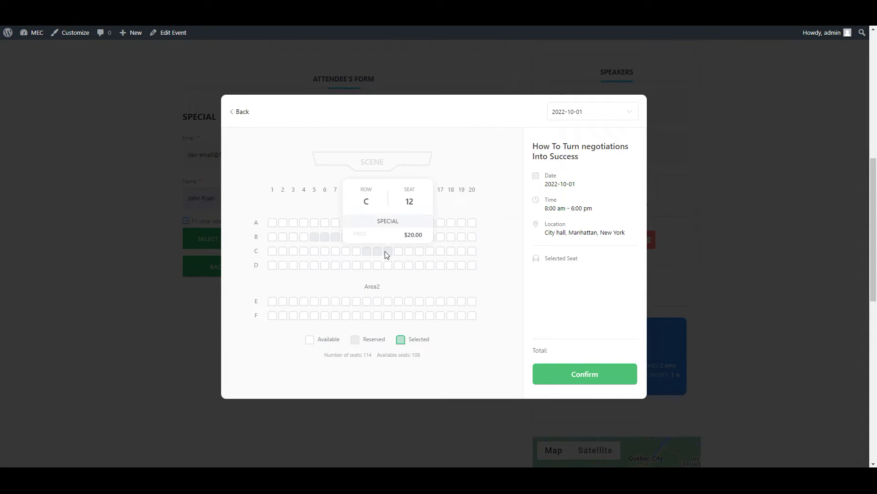
mouse_move(298, 279)
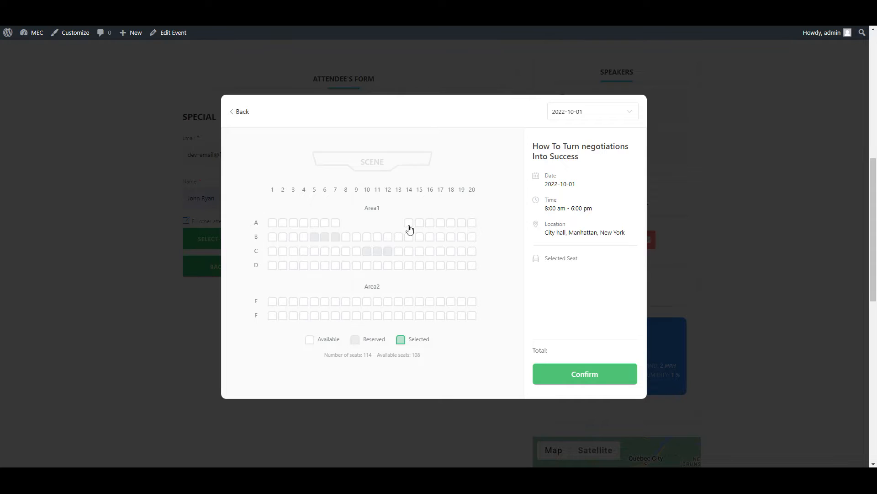
Pick seats A14, A15 and A16, confirm them, and submit the $60.00 checkout
left_click(419, 222)
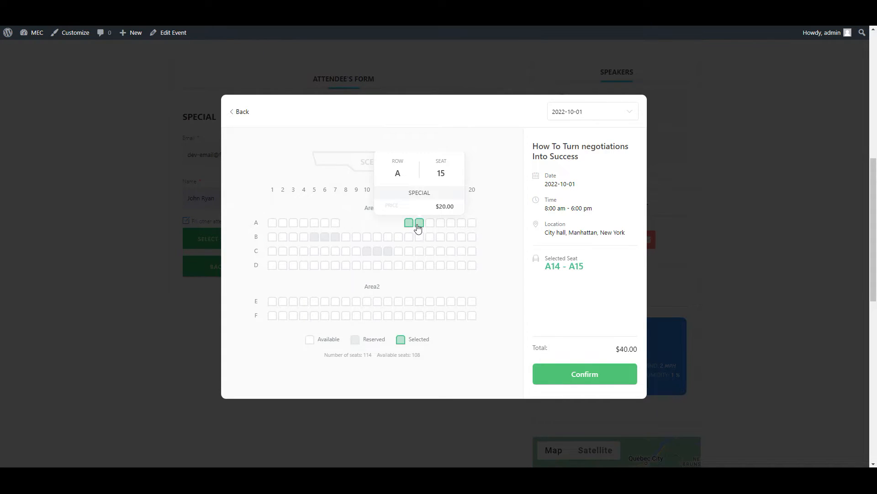
left_click(430, 223)
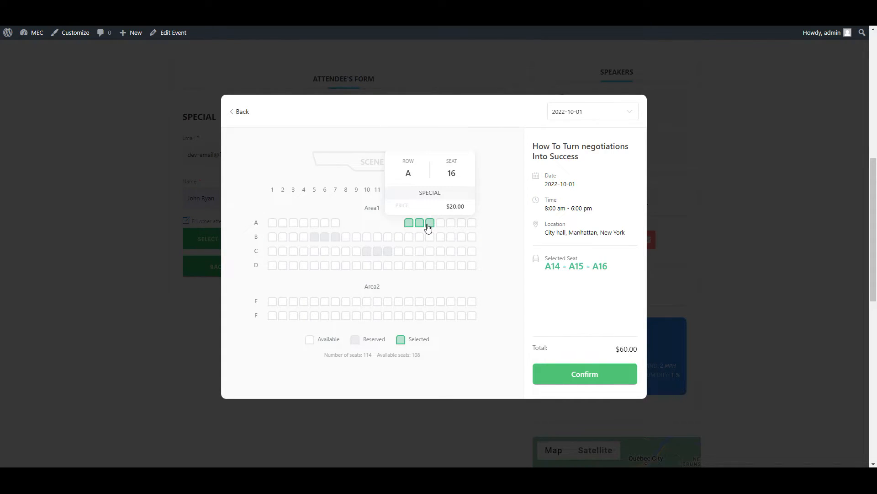
mouse_move(457, 238)
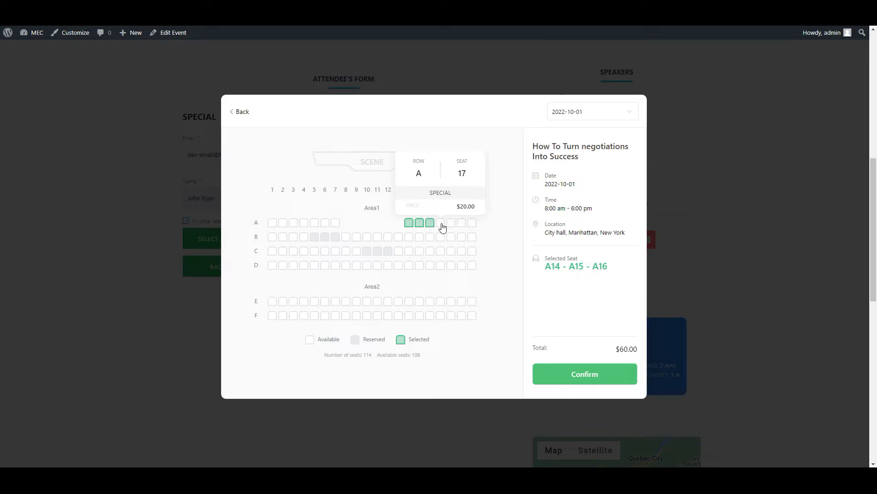
mouse_move(451, 227)
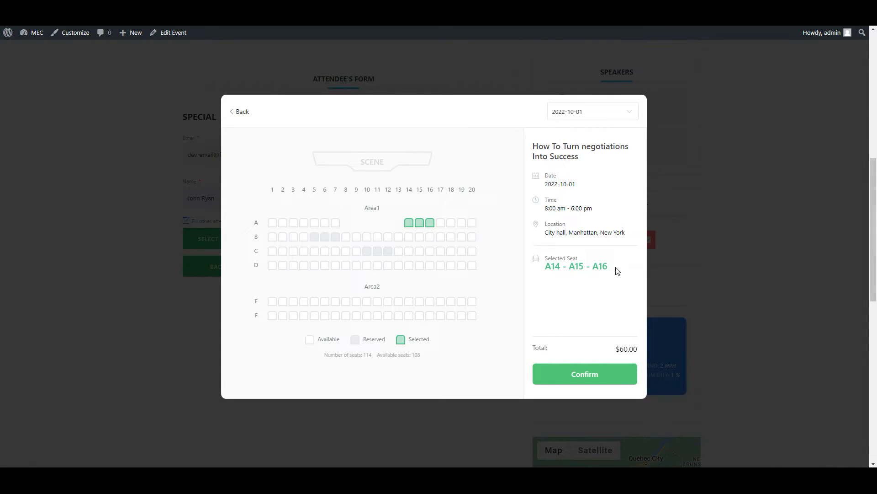
mouse_move(582, 376)
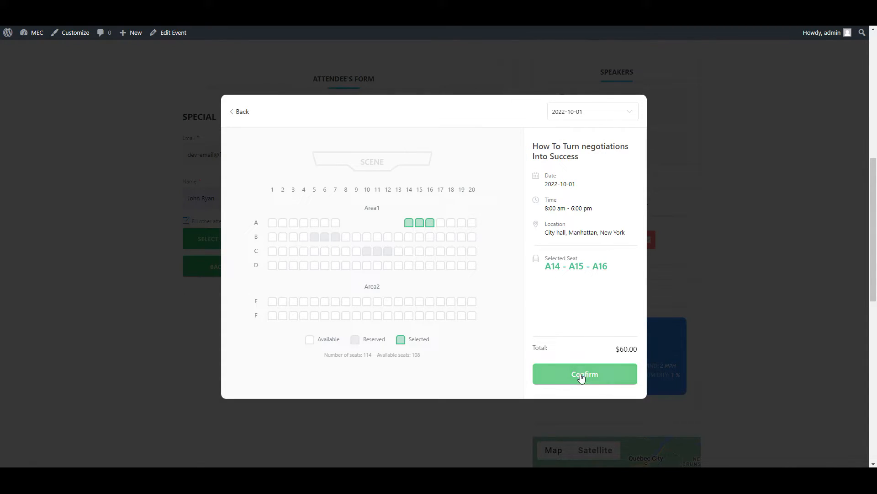
left_click(585, 374)
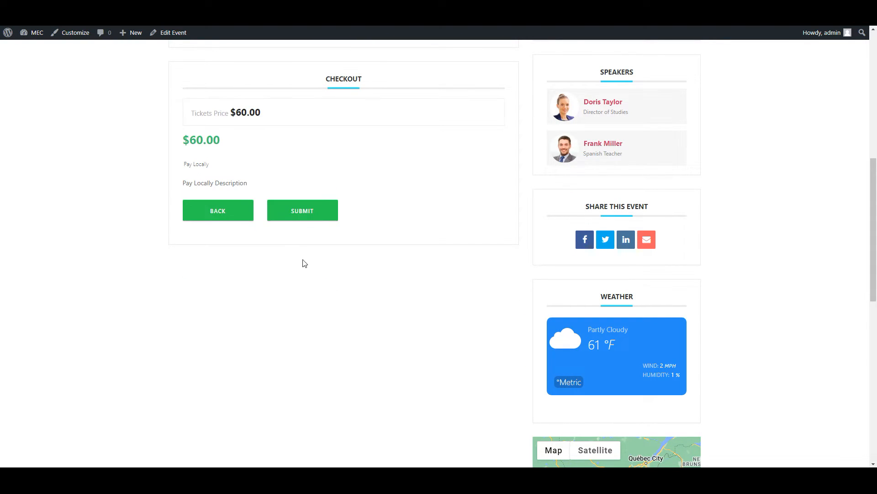
left_click(302, 210)
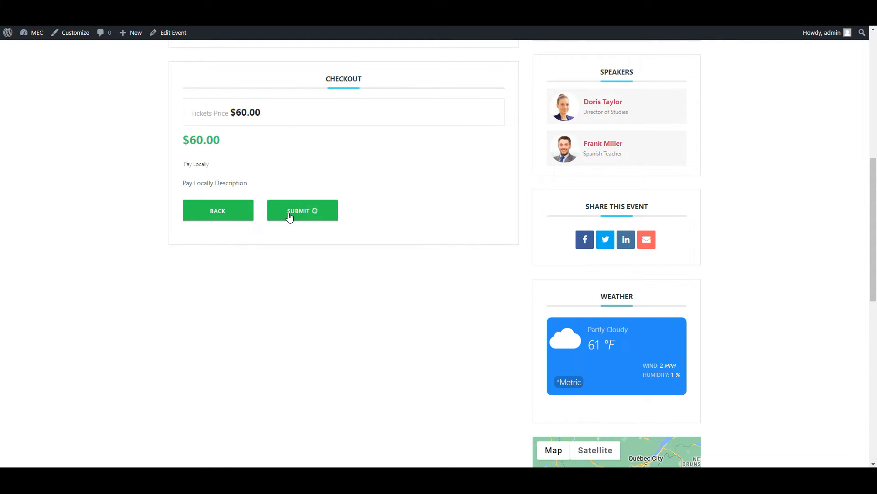
left_click(302, 210)
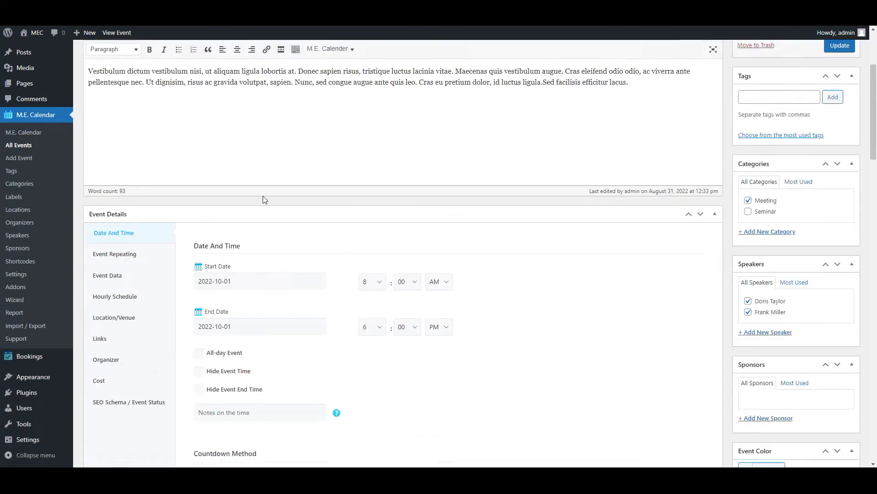
Export the seat plan from Seat > Import / Export and save it as a JSON file
scroll("down", 3)
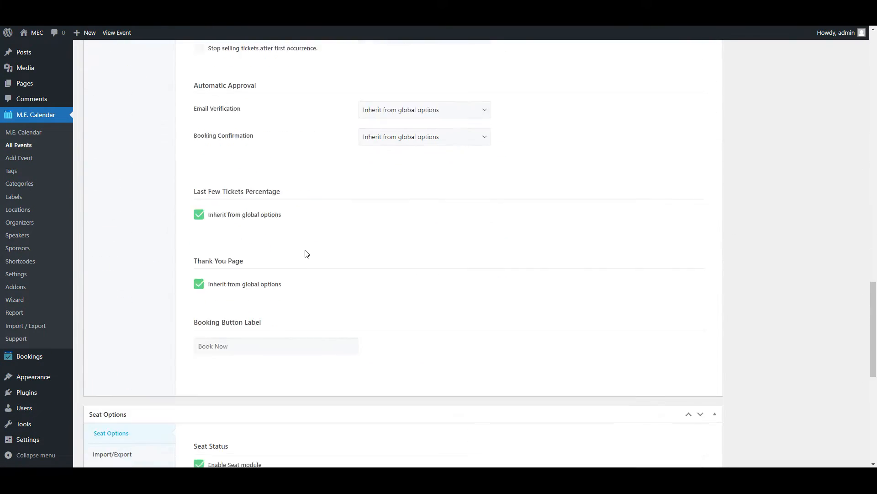
scroll("down", 3)
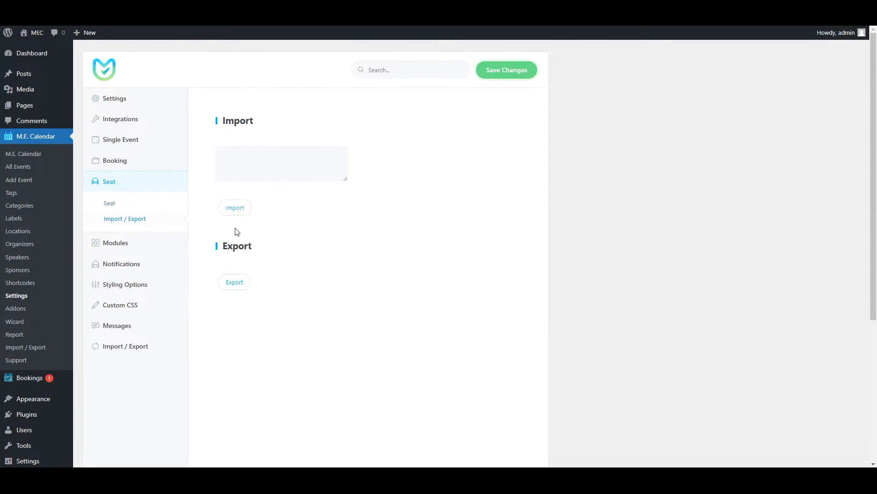
left_click(234, 282)
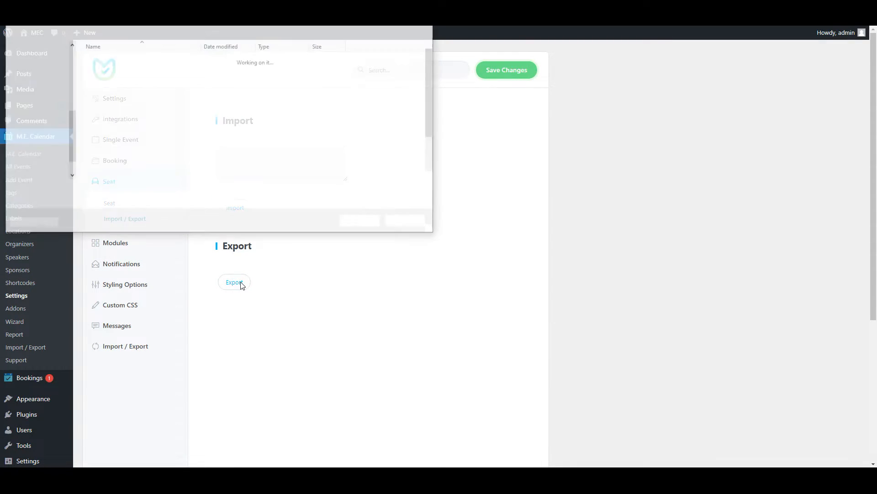
left_click(234, 282)
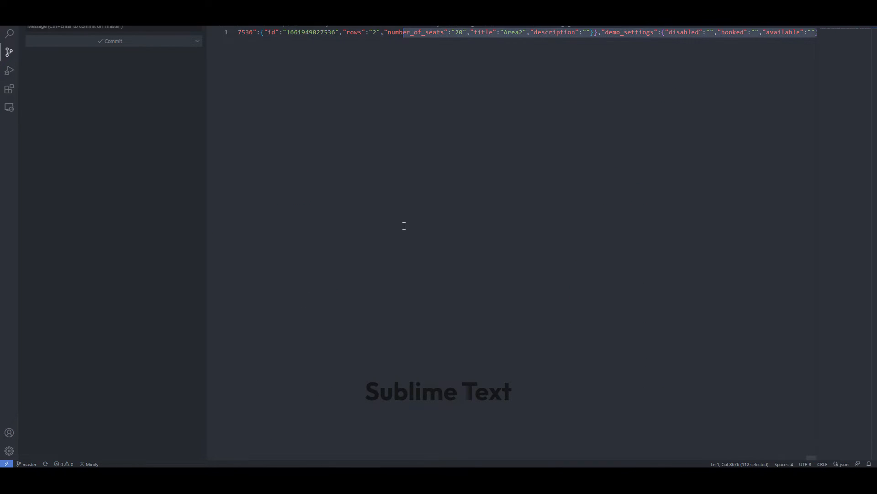
Select all of the exported seat-area JSON in Sublime Text to copy it
key("Ctrl+A")
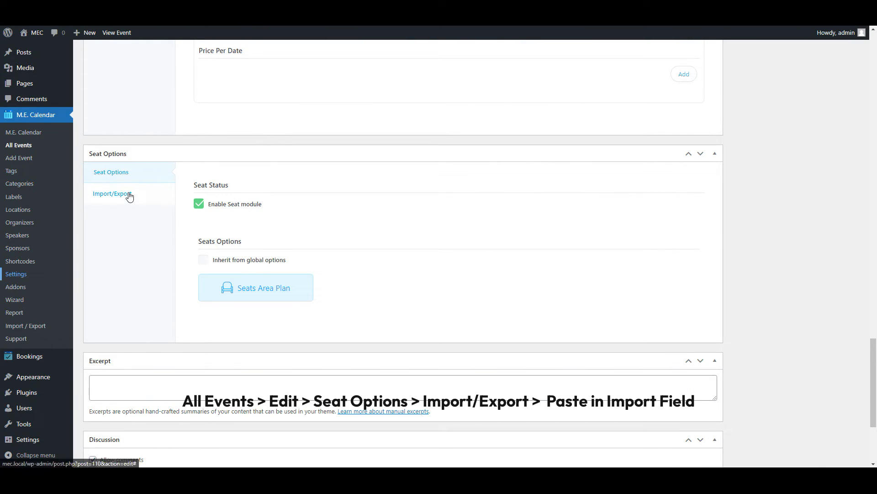
Paste the copied seat-area JSON into the event's seat Import field and import it
left_click(113, 194)
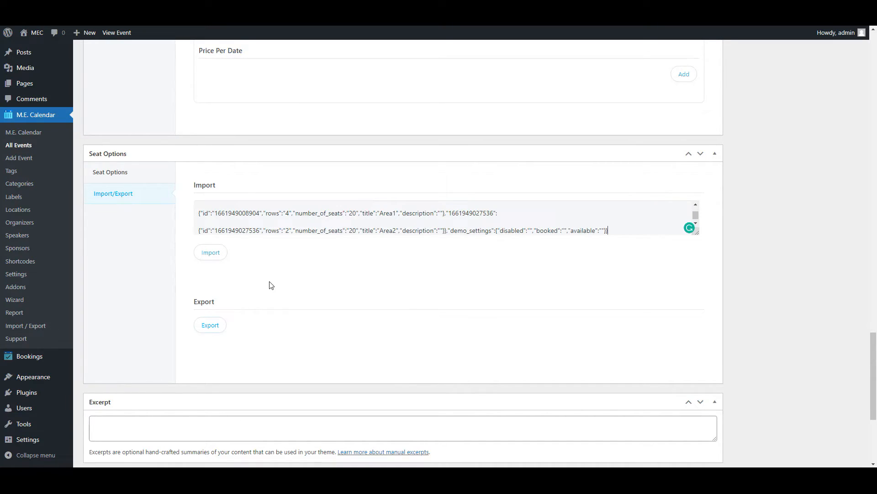
left_click(210, 253)
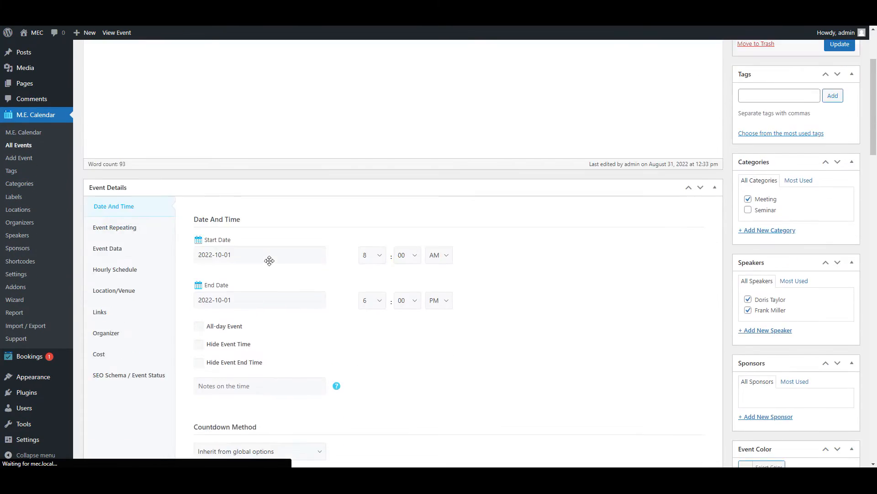
Set an Area1 row's ticket to EXECUTIVE in the Seats Area Plan and save it
scroll("down", 3)
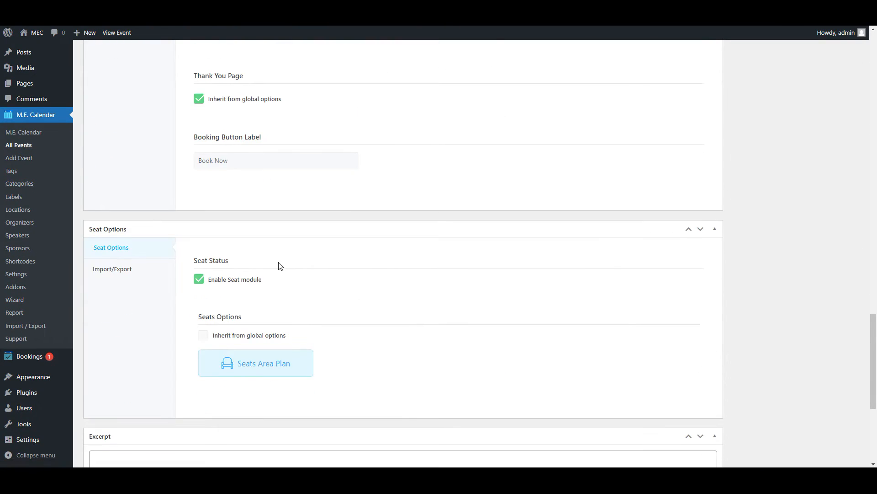
left_click(256, 363)
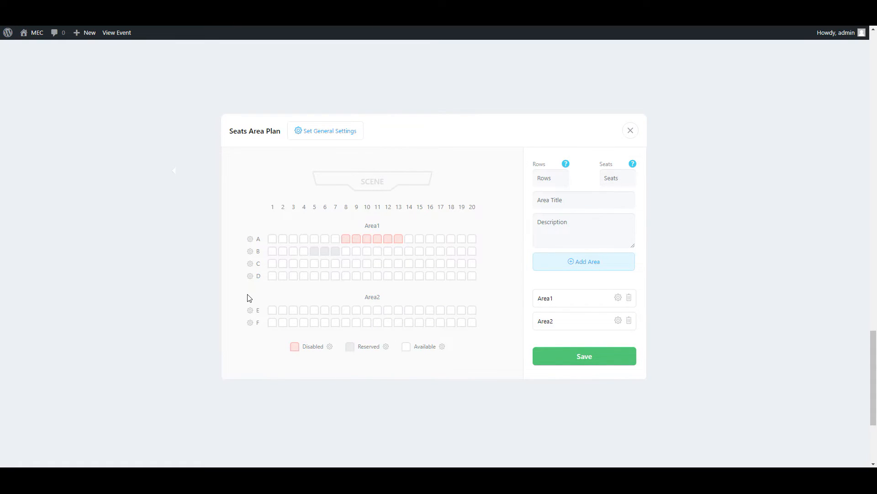
mouse_move(255, 268)
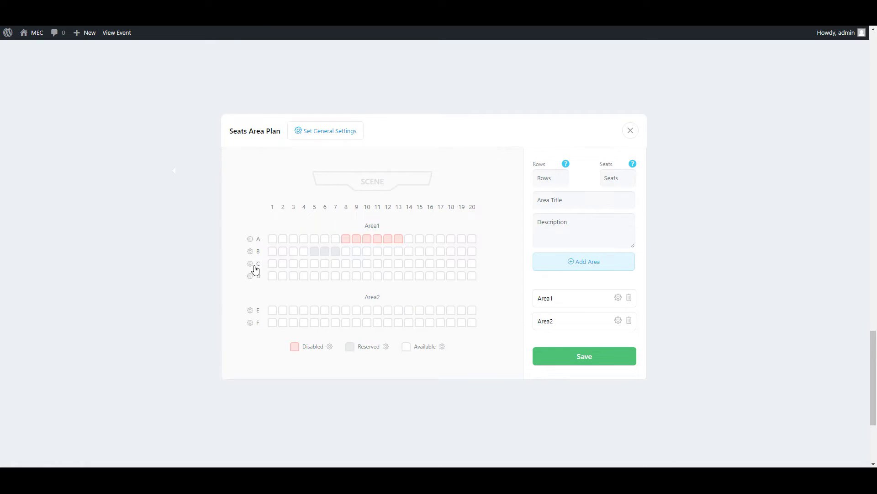
left_click(249, 275)
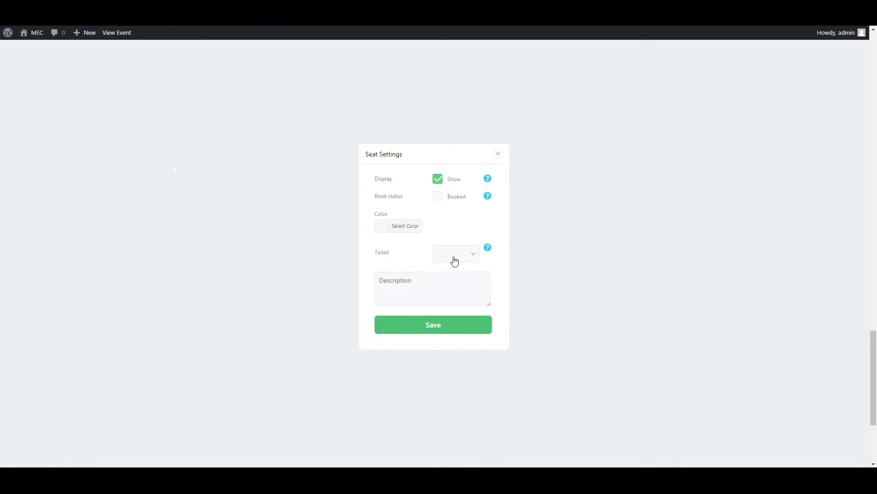
left_click(498, 153)
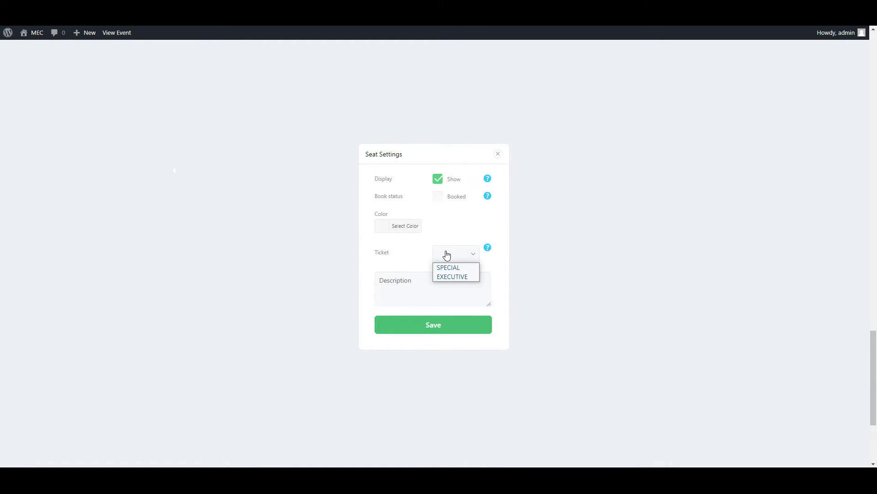
left_click(448, 267)
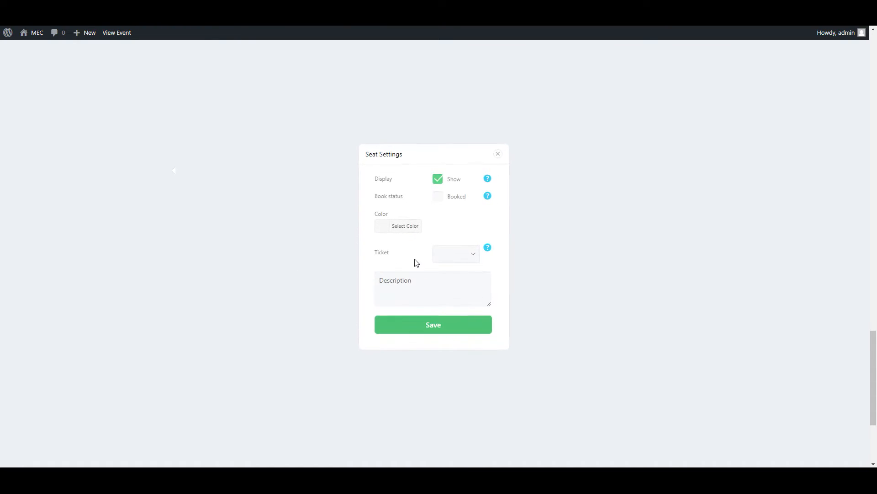
left_click(497, 153)
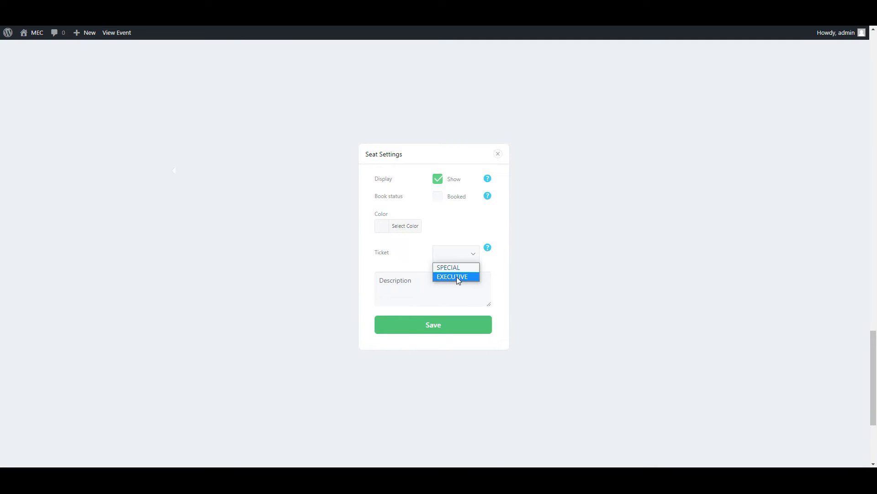
left_click(452, 276)
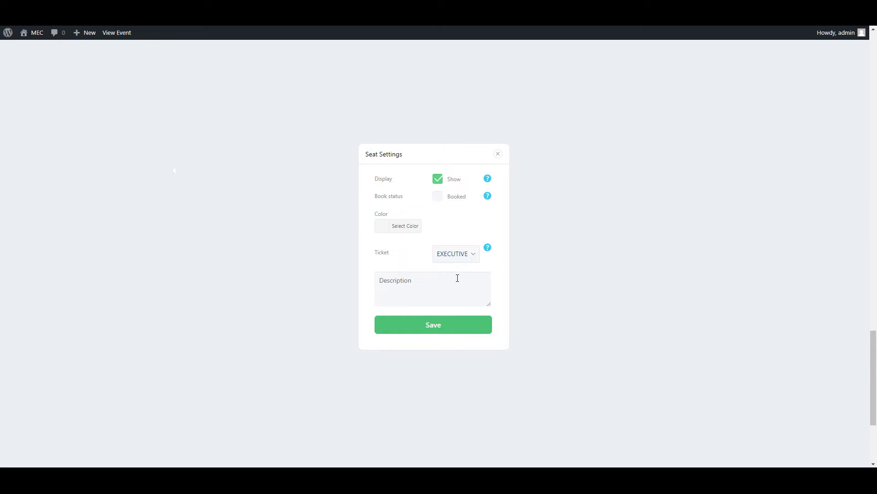
left_click(433, 324)
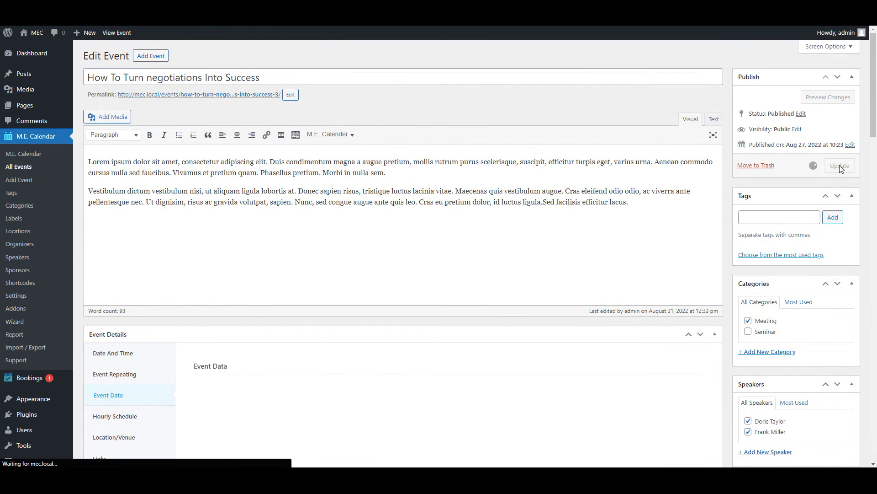
On the event's public page, choose 2 Special and 3 Executive tickets
left_click(839, 165)
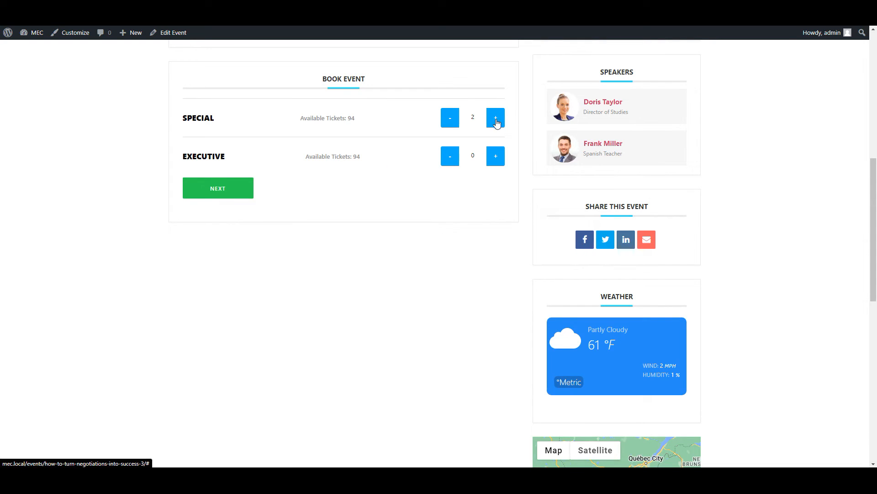
left_click(496, 156)
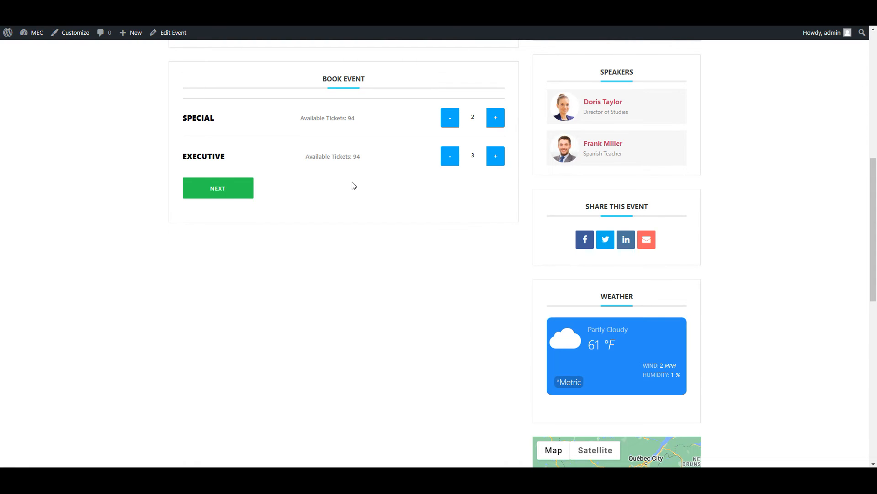
mouse_move(350, 181)
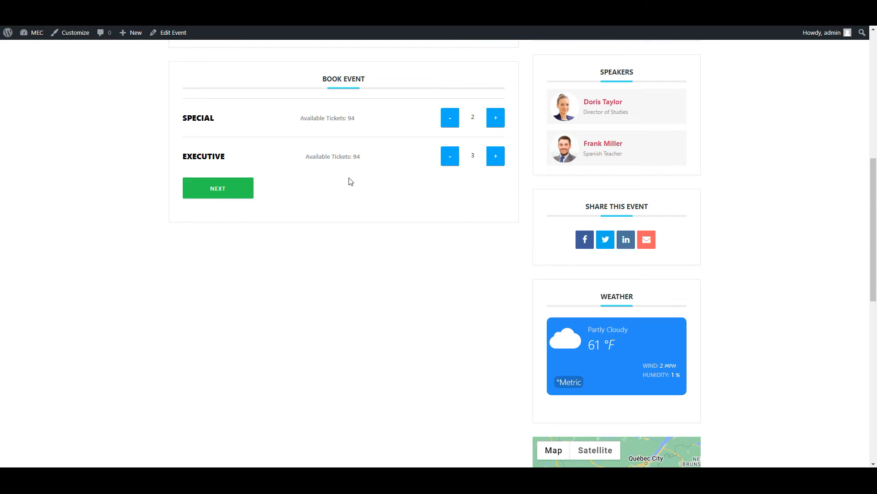
mouse_move(459, 124)
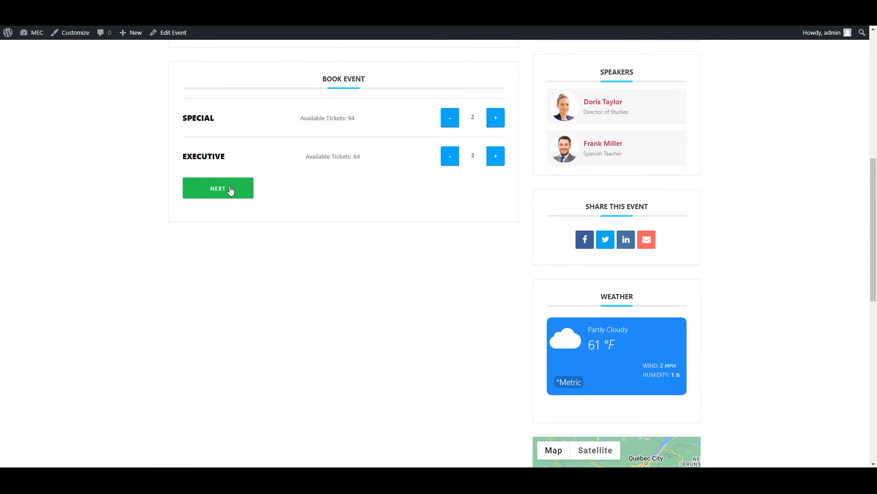
left_click(217, 188)
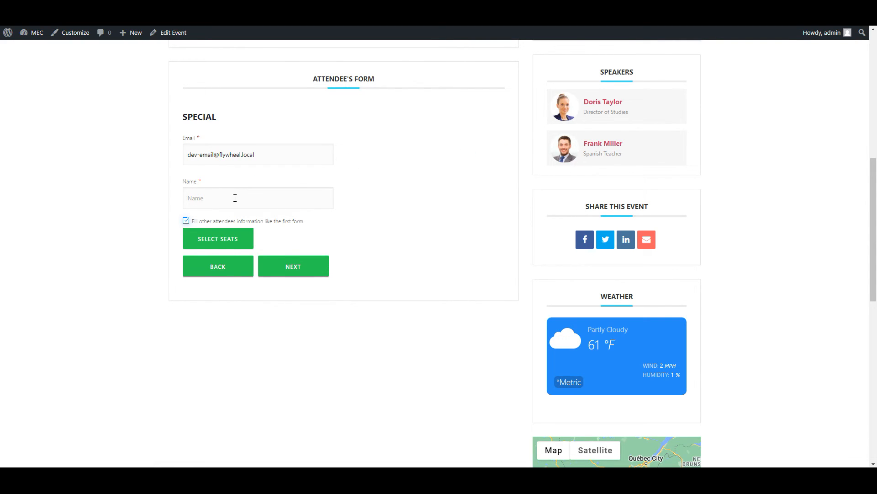
type("John Ryan")
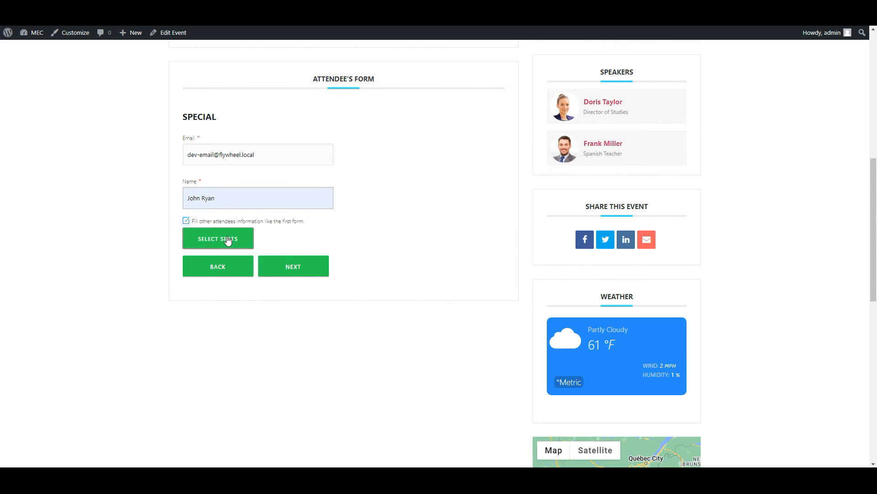
left_click(218, 238)
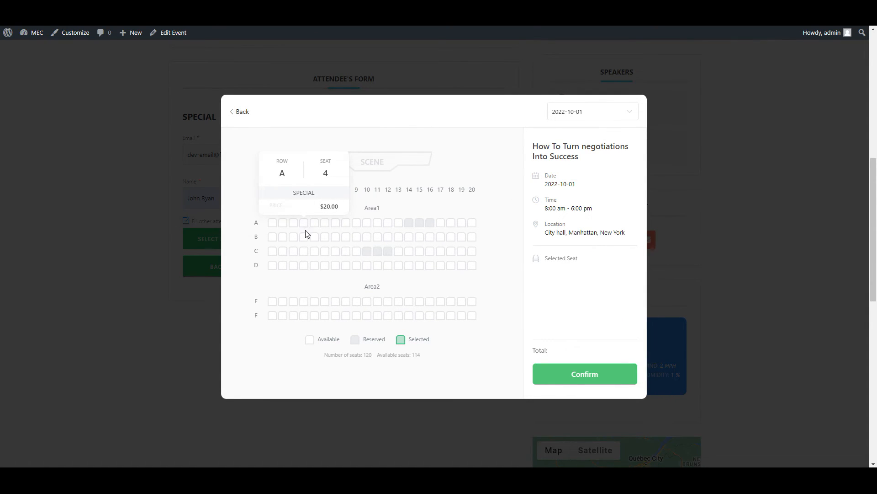
mouse_move(307, 303)
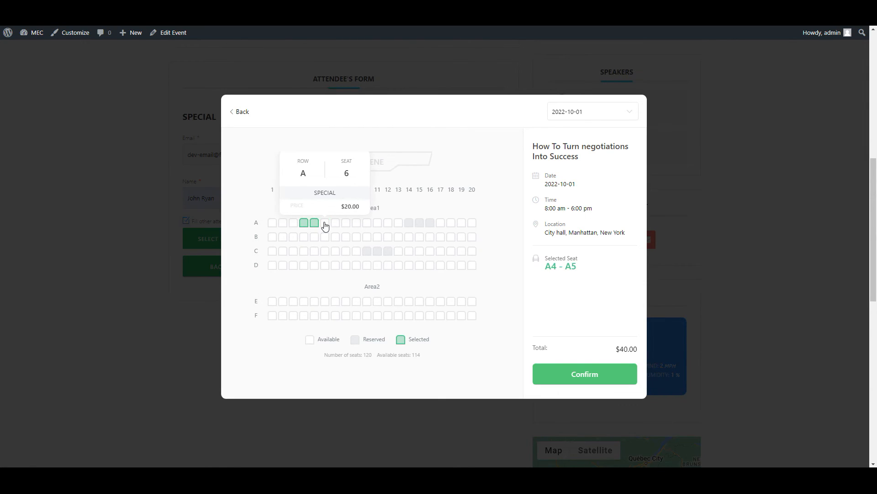
left_click(324, 222)
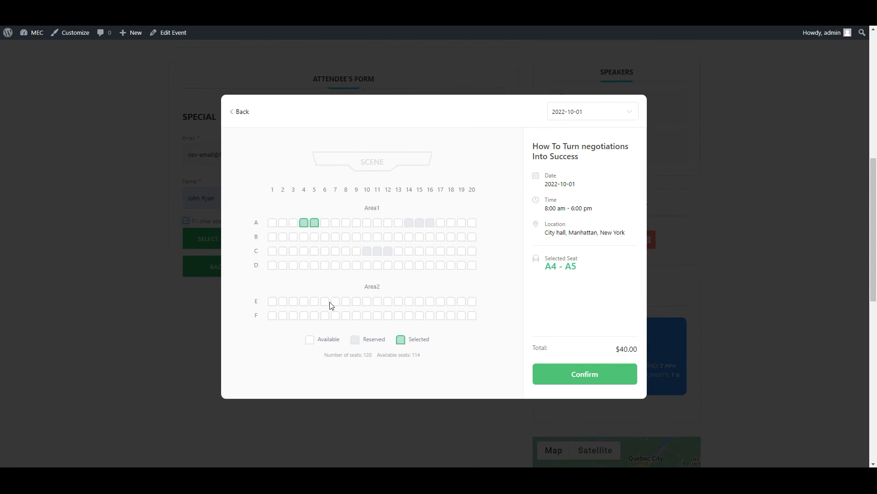
left_click(345, 301)
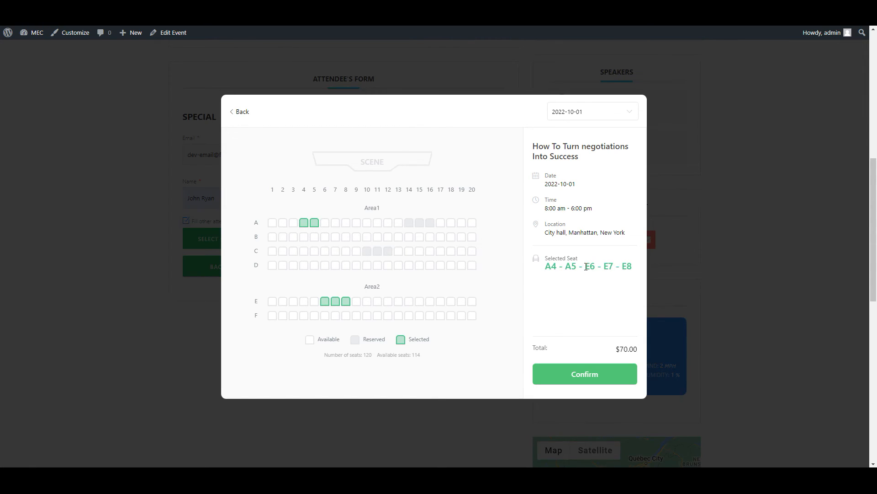
mouse_move(565, 370)
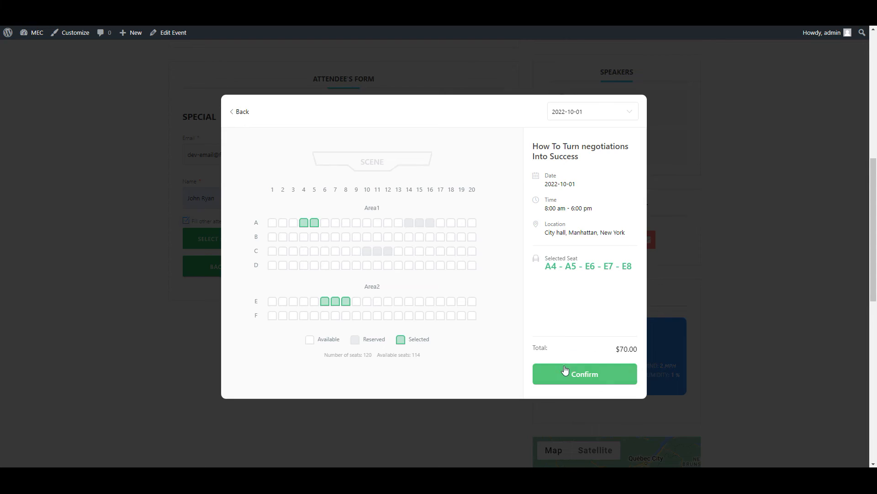
left_click(585, 374)
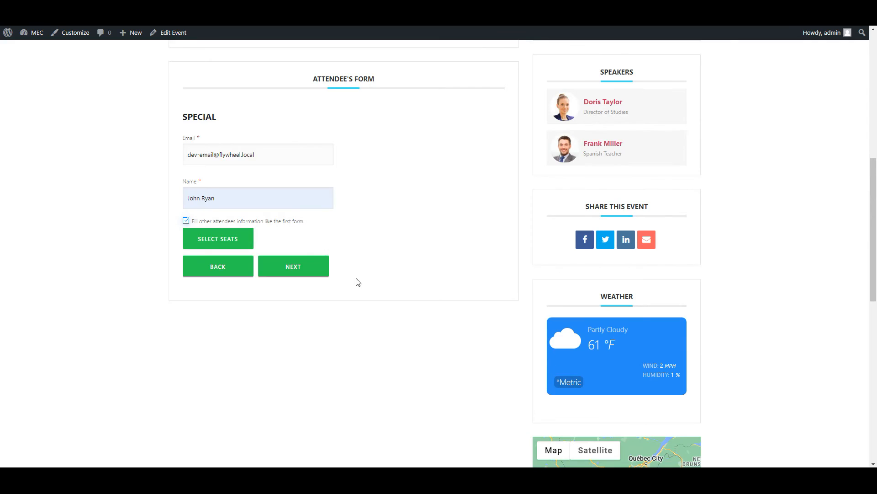
Submit the $70.00 booking for seats A4–A5 and E6–E8 to reach the thank-you message
left_click(293, 266)
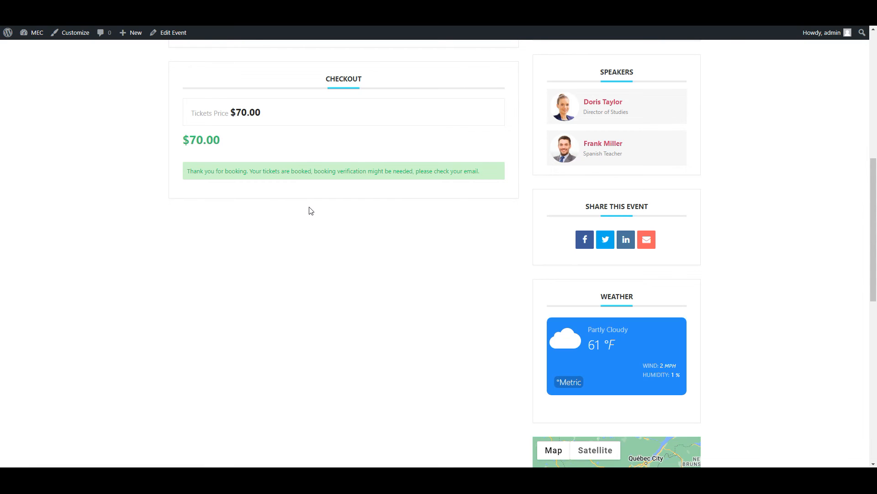
mouse_move(245, 59)
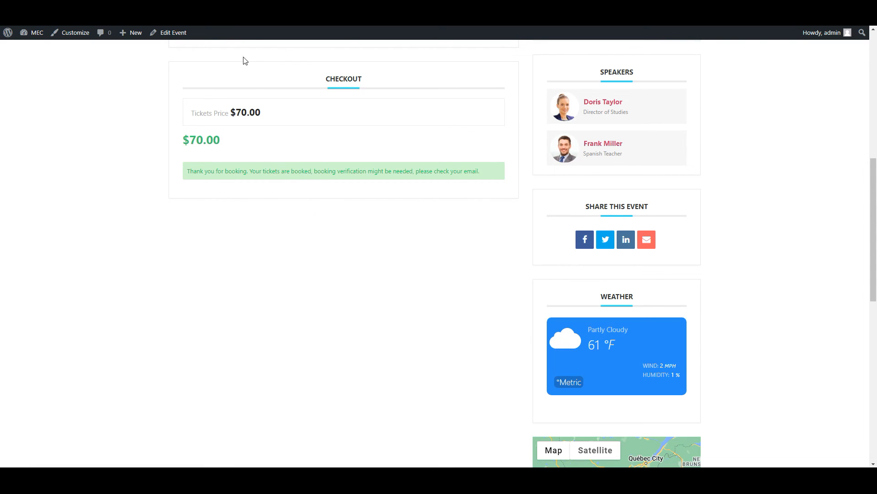